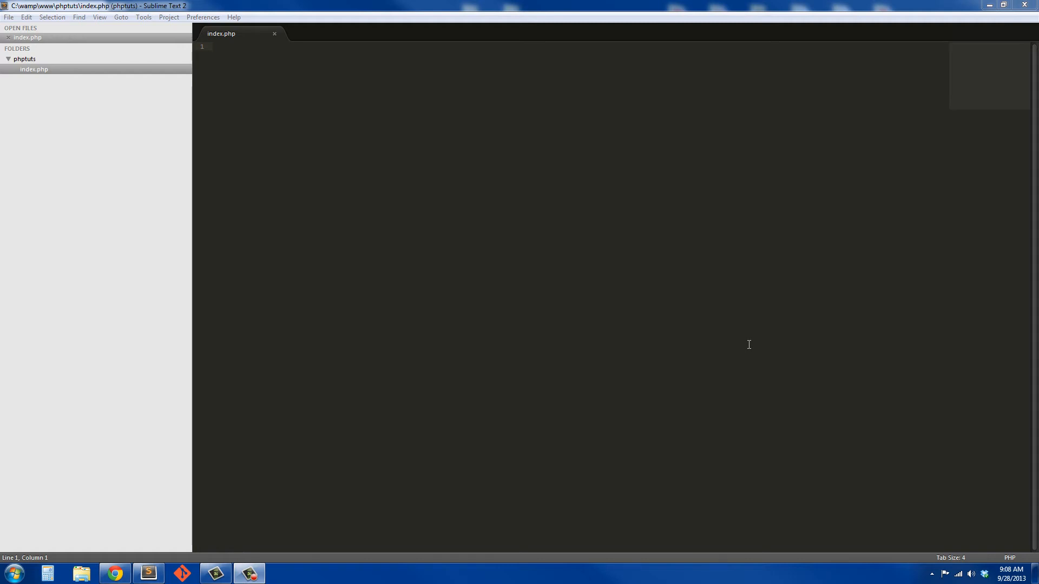
pyautogui.moveTo(339, 189)
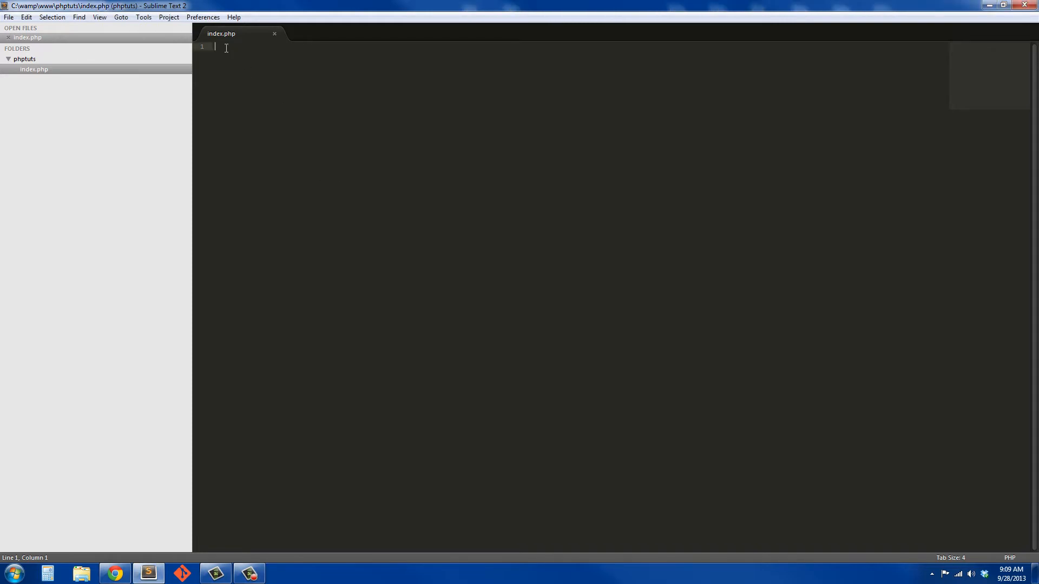
# Step: Expand the html:5 snippet into an HTML5 skeleton titled 'Guessing Game'
pyautogui.write('html')
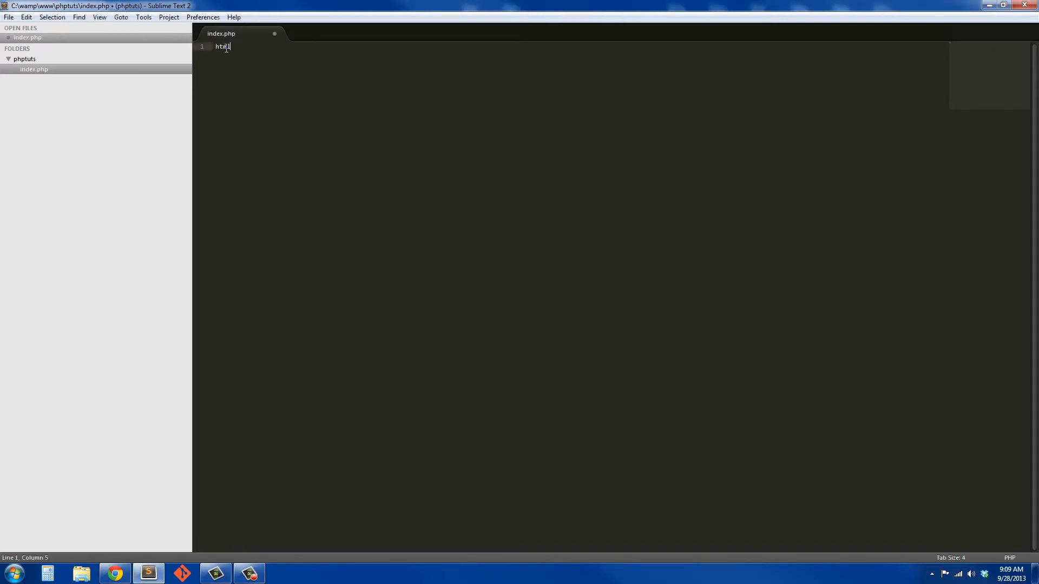
pyautogui.write(':5')
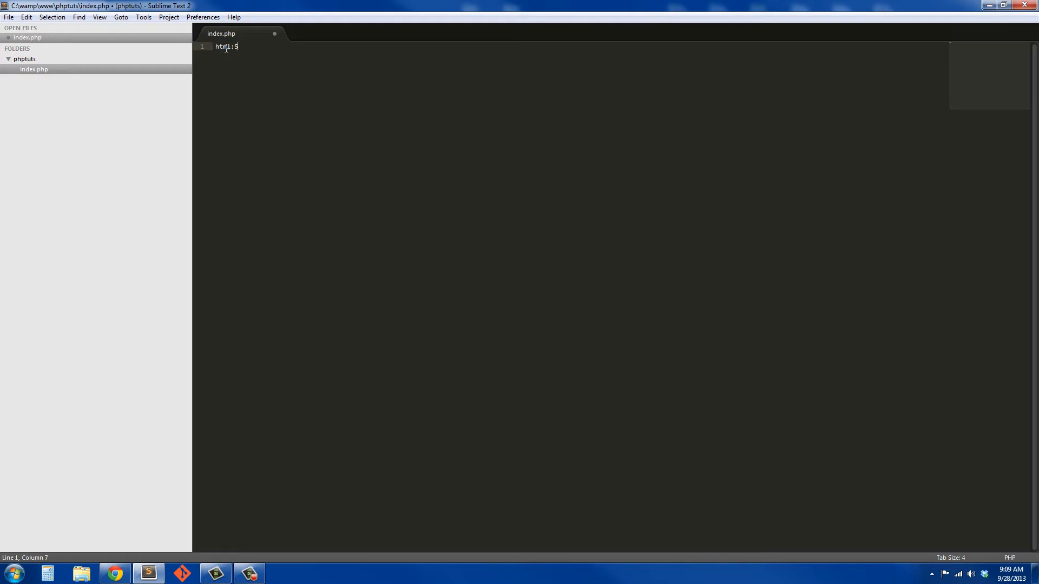
pyautogui.press('Tab')
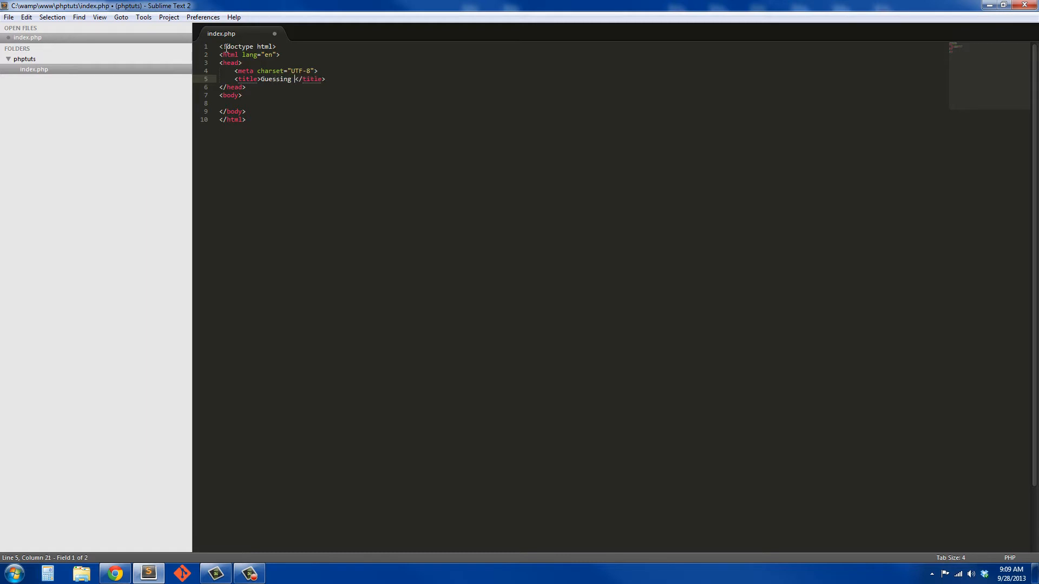
pyautogui.write('Game')
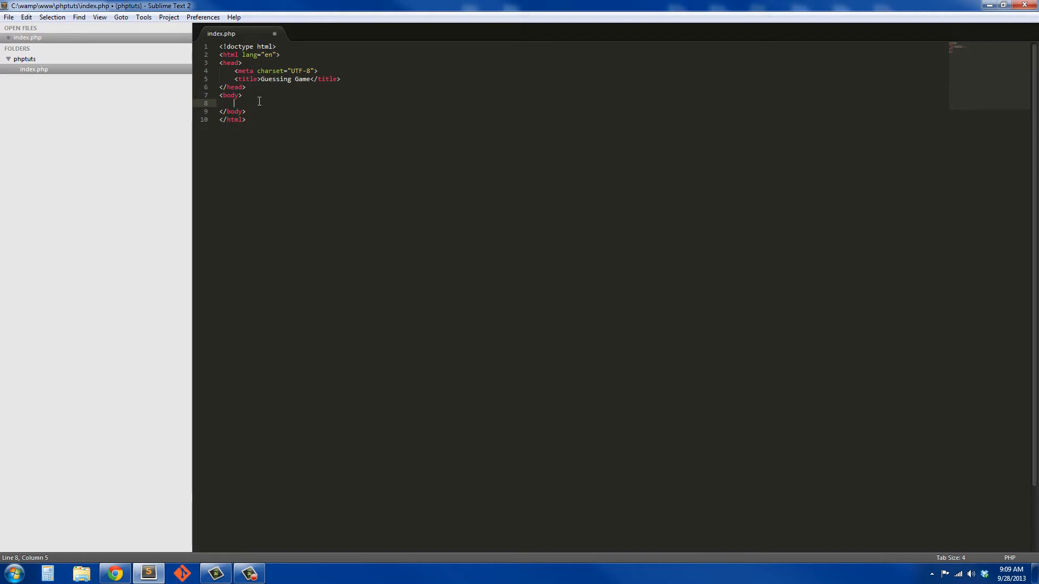
# Step: Add an h3 heading reading 'Guess the number!!' inside the body
pyautogui.write('<h3></h3>')
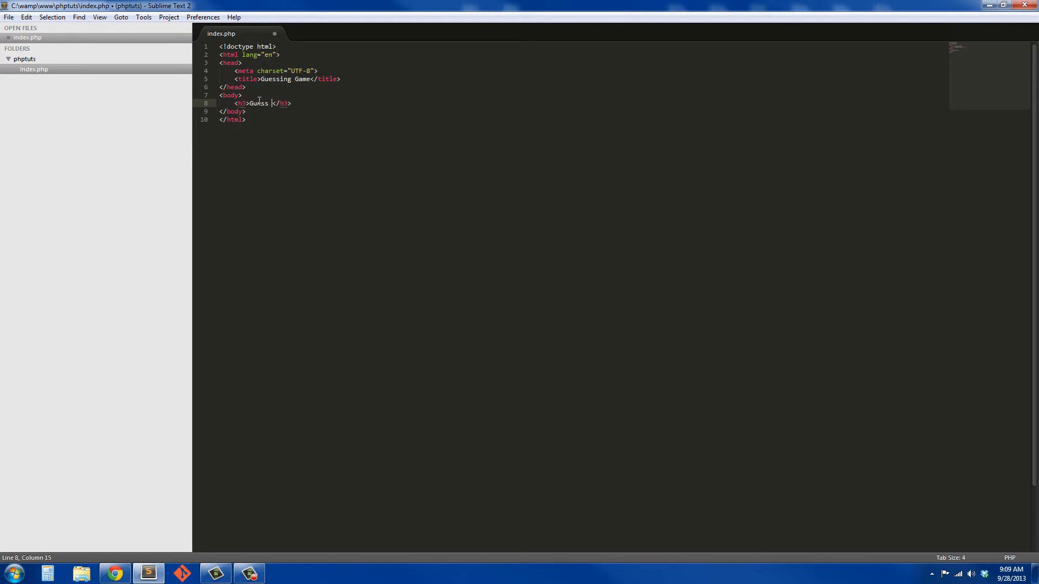
pyautogui.write('the number')
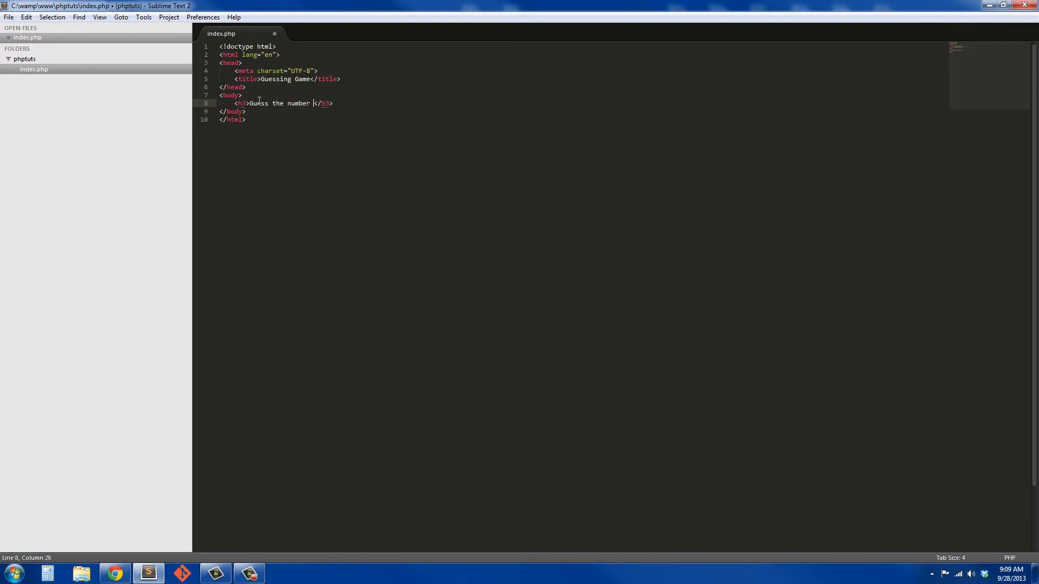
pyautogui.write('!')
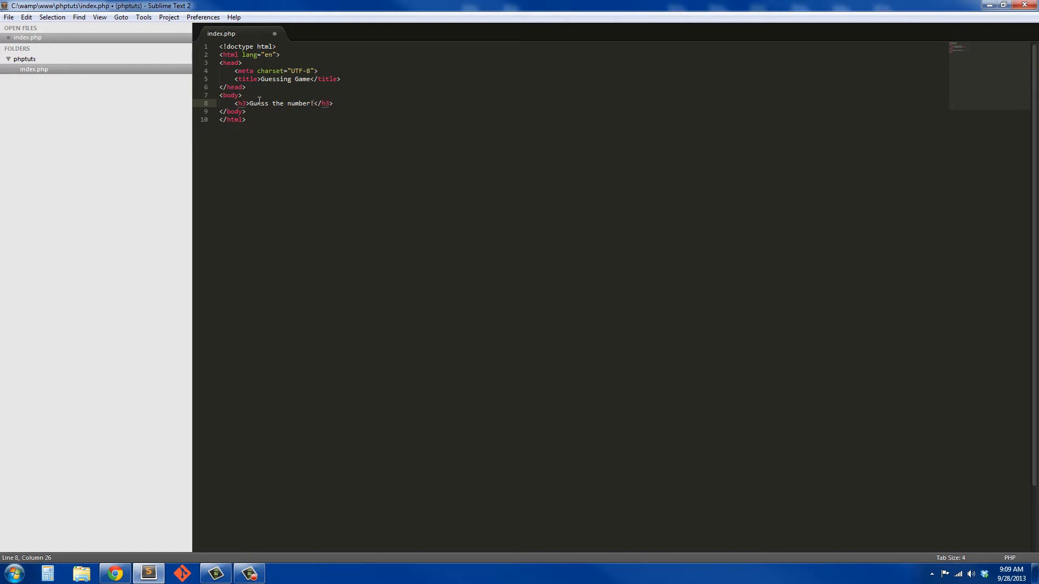
pyautogui.write('!')
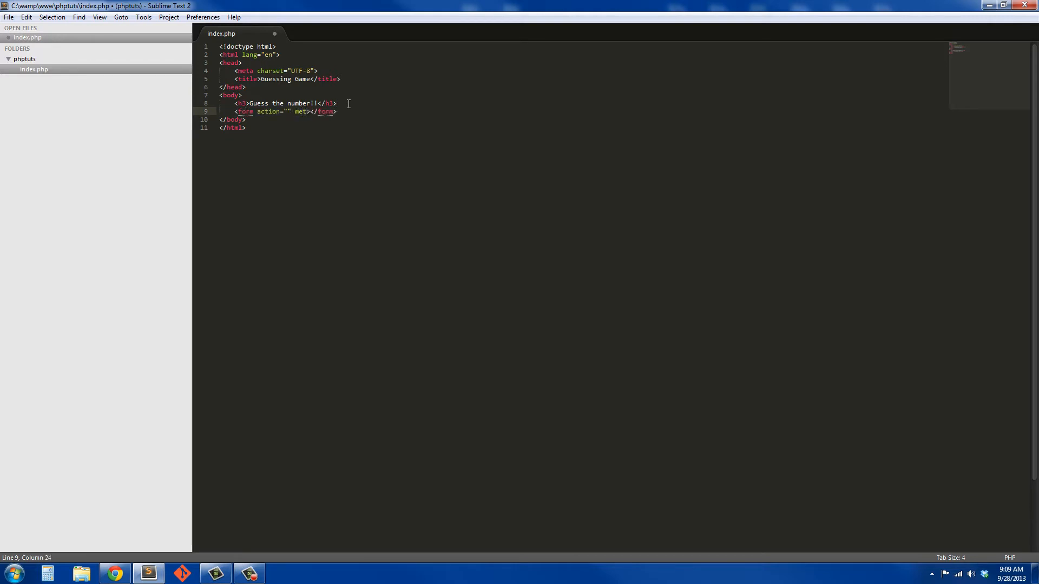
# Step: Add a post form with a required 'guess' text input, placeholder 'Guess a number'
pyautogui.write('hod=')
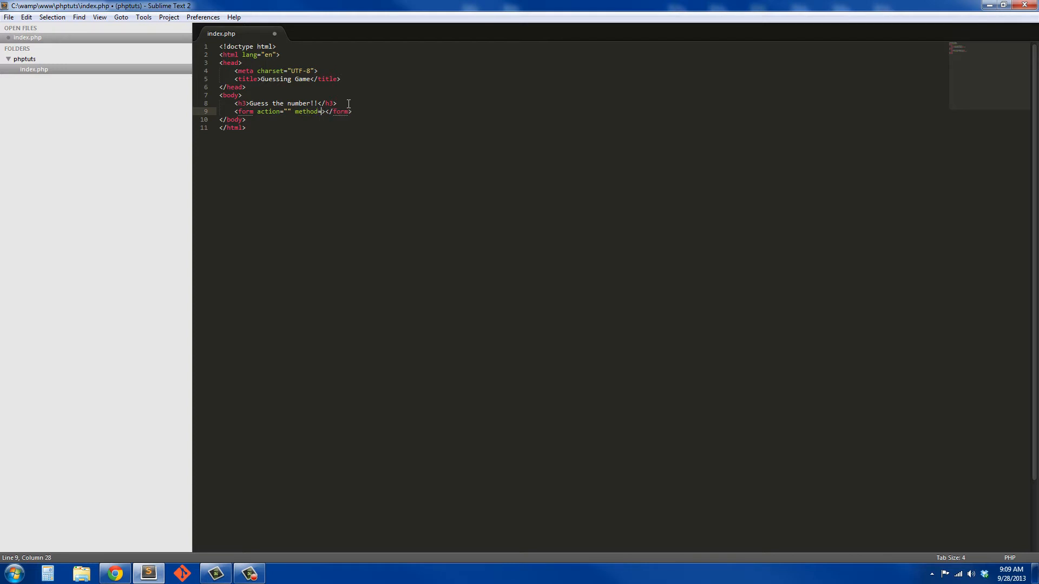
pyautogui.write('pos"')
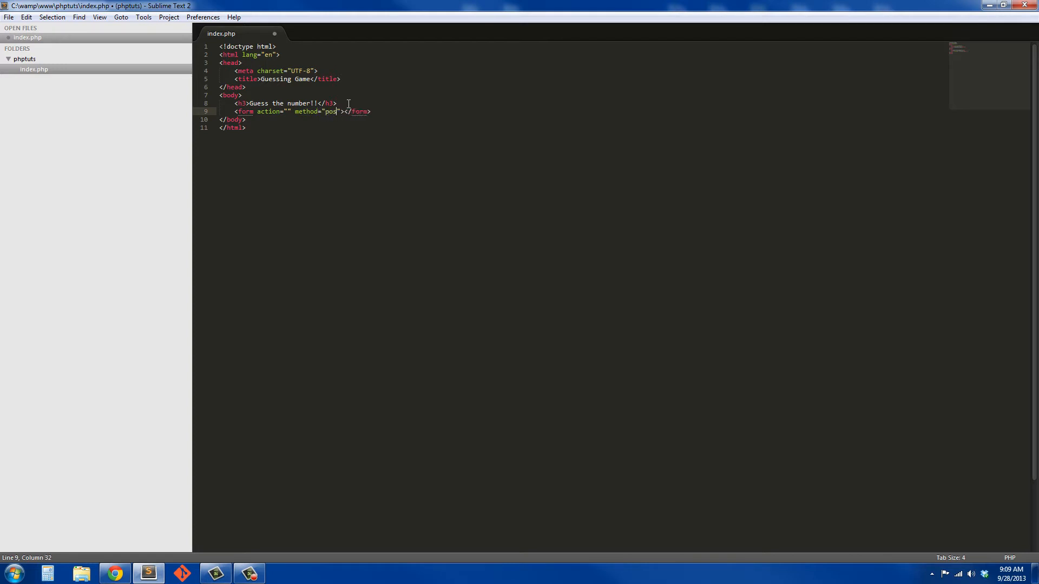
pyautogui.write('t')
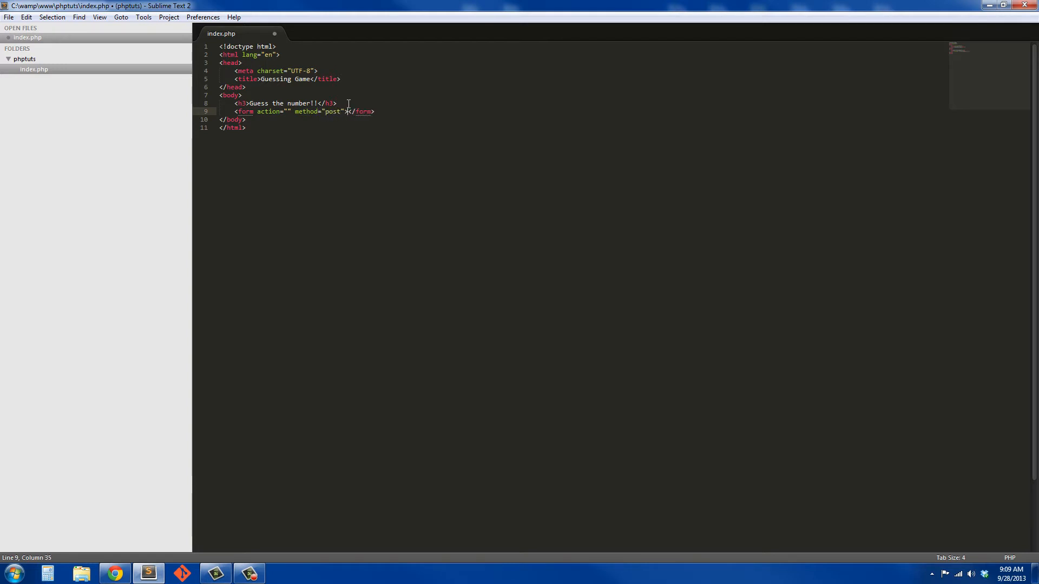
pyautogui.write('in')
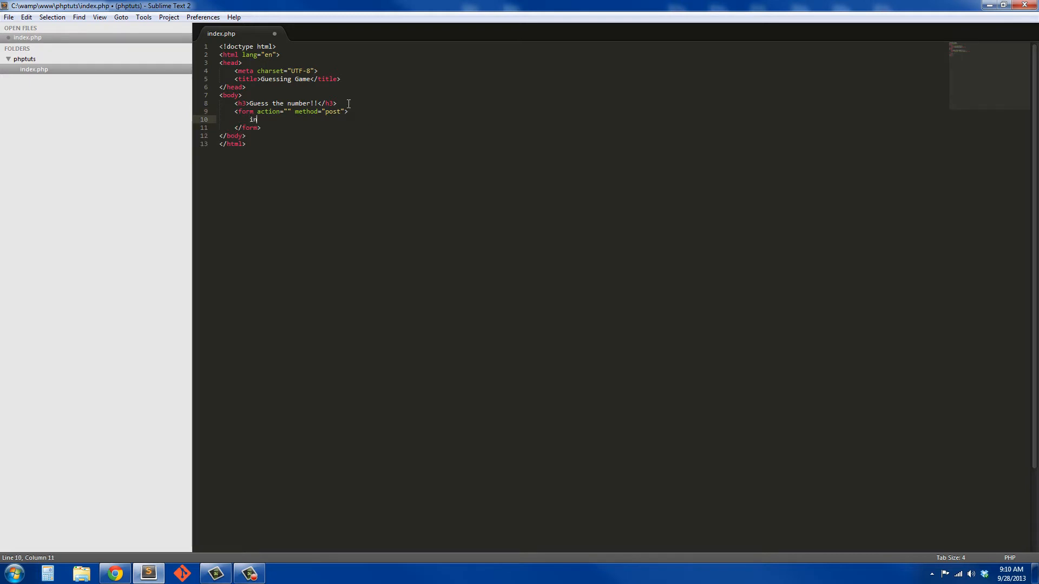
pyautogui.write('put type="text">')
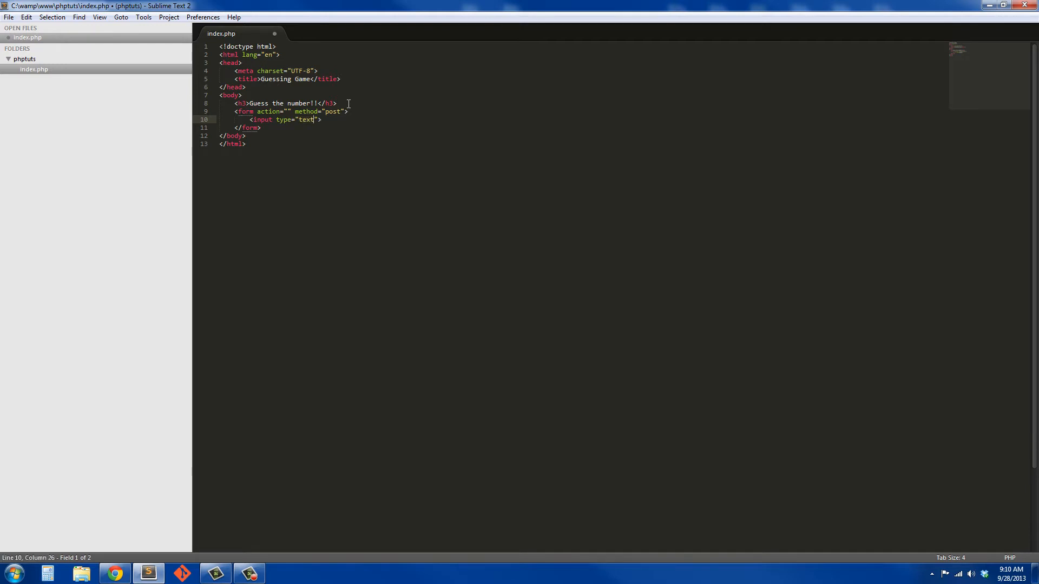
pyautogui.write('name="')
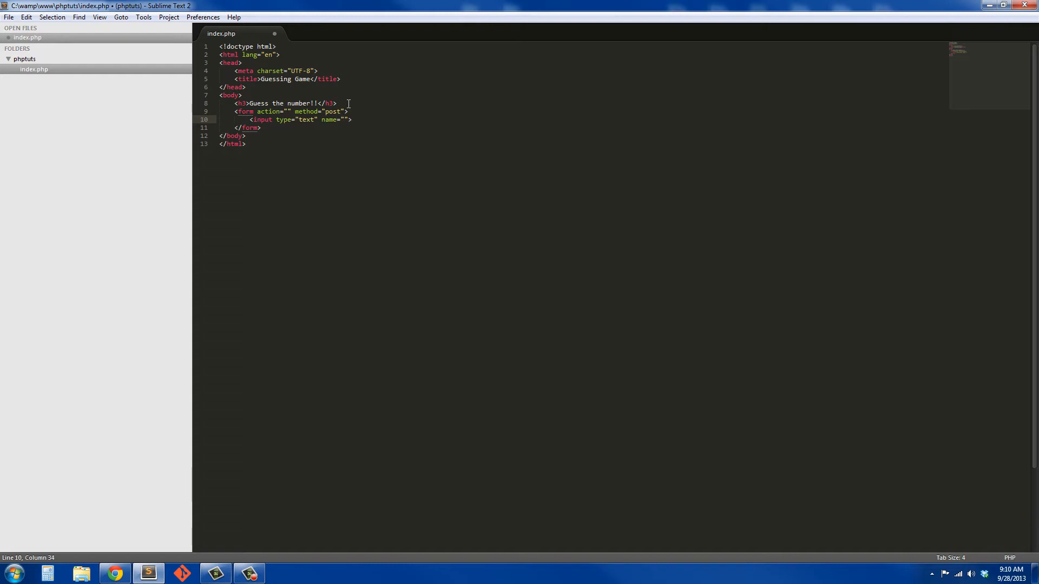
pyautogui.write('guess')
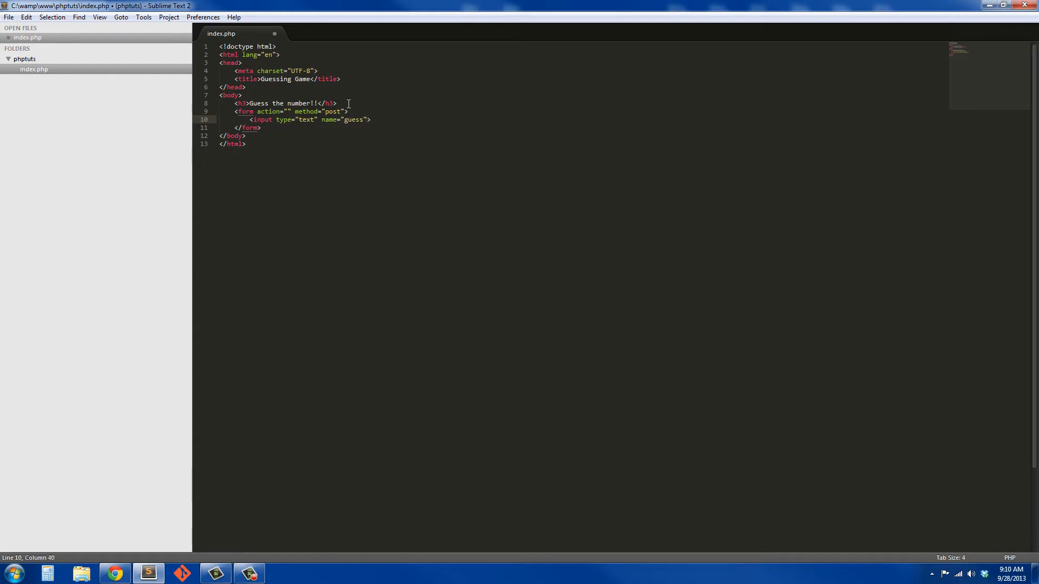
pyautogui.write('placeholder=')
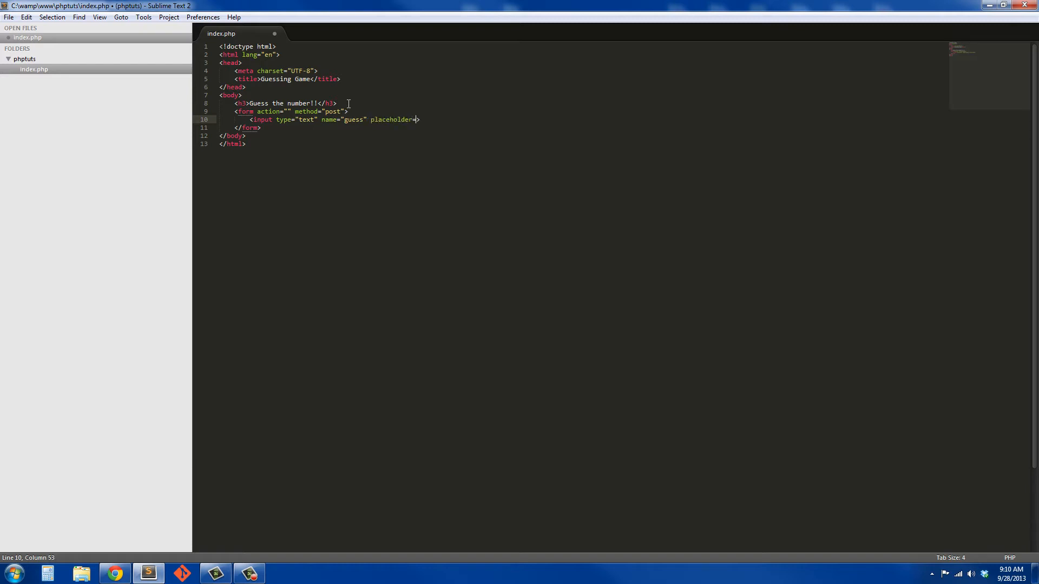
pyautogui.write('Gue"')
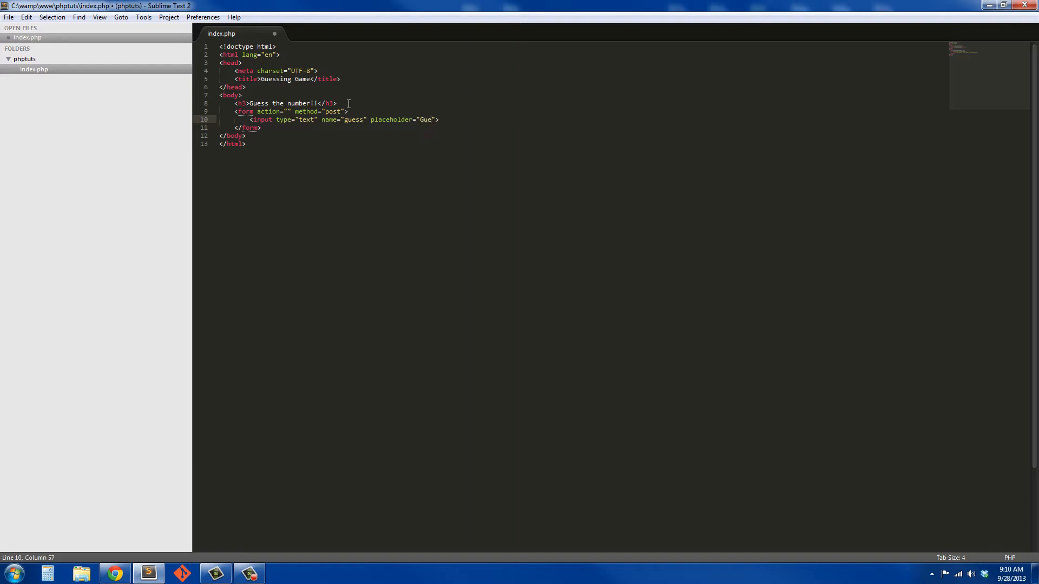
pyautogui.write('sss')
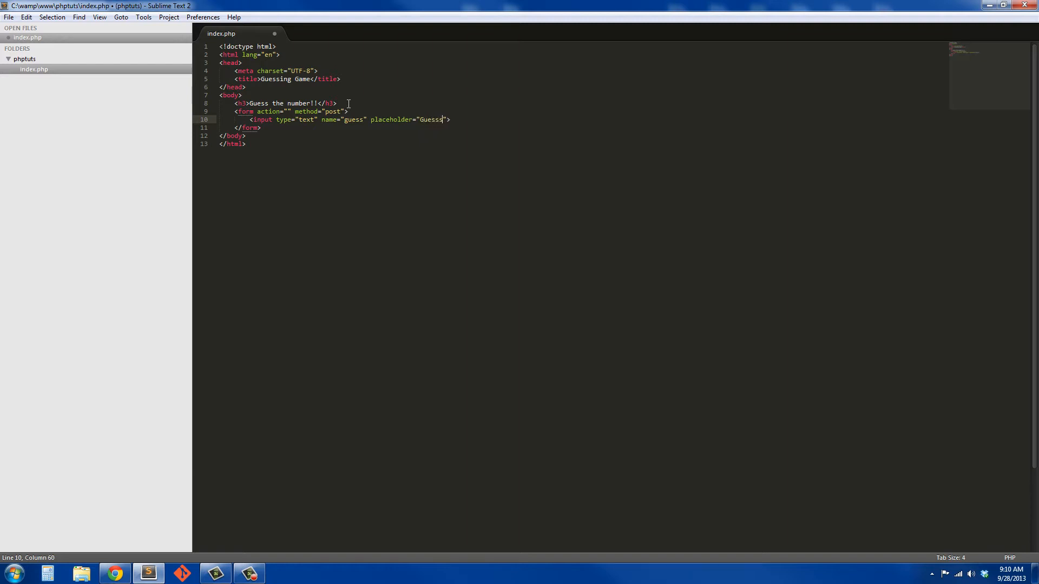
pyautogui.write('a number!')
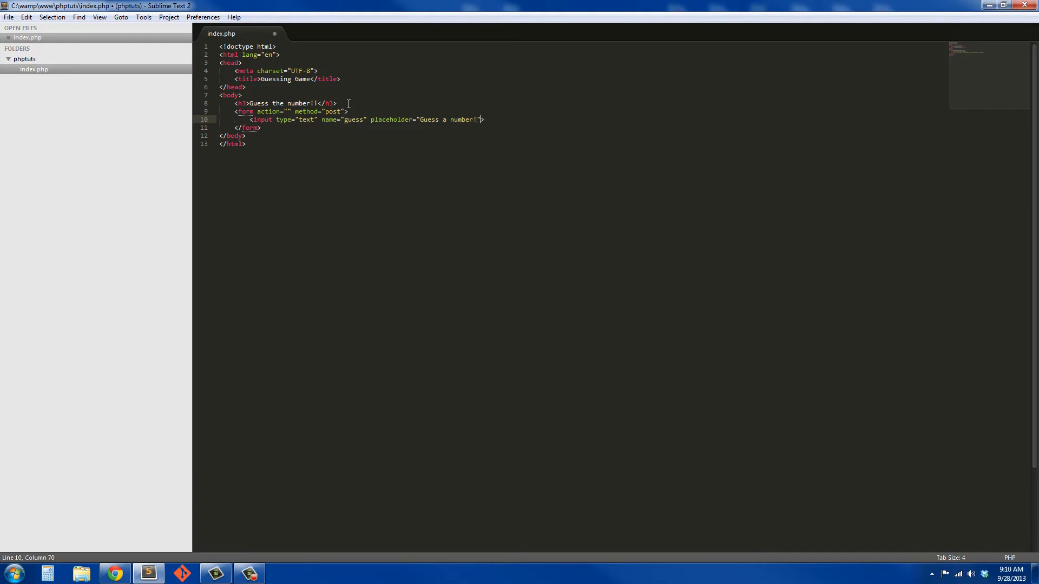
pyautogui.write('required')
pyautogui.write('<input type="text">')
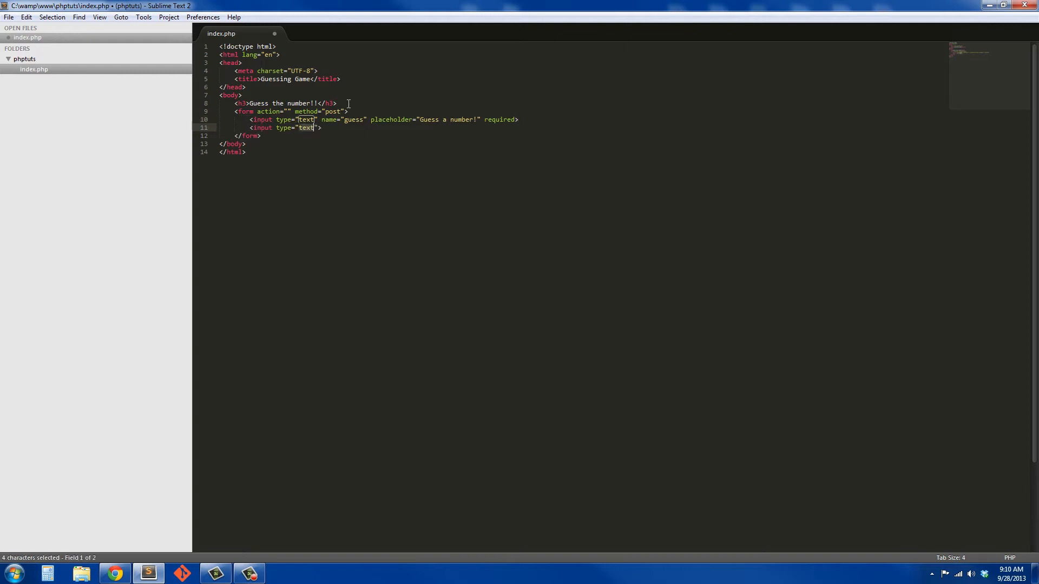
# Step: Add a submit input with value 'Guess' and save index.php
pyautogui.write('submi')
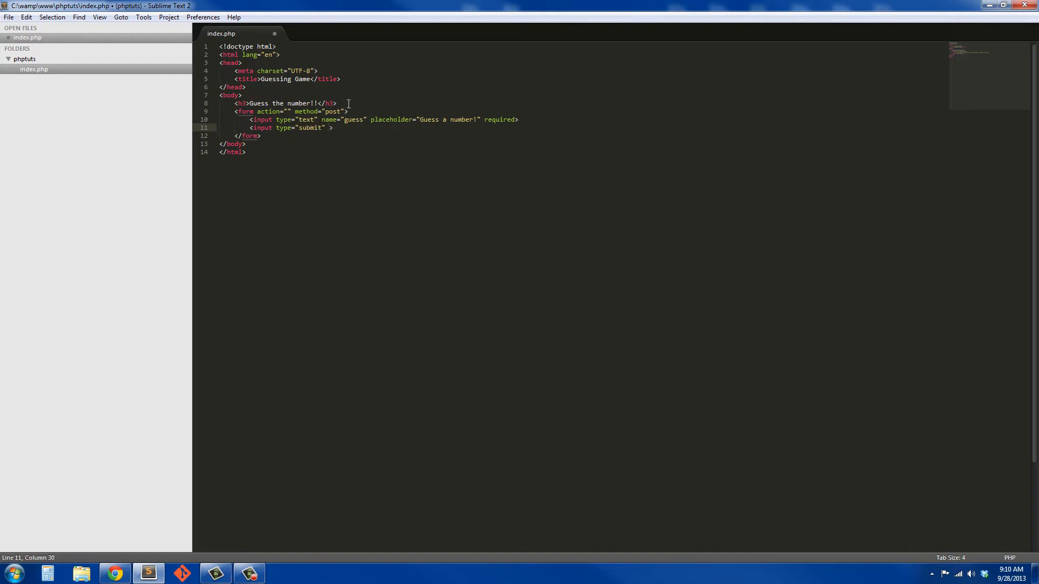
pyautogui.write('value=""')
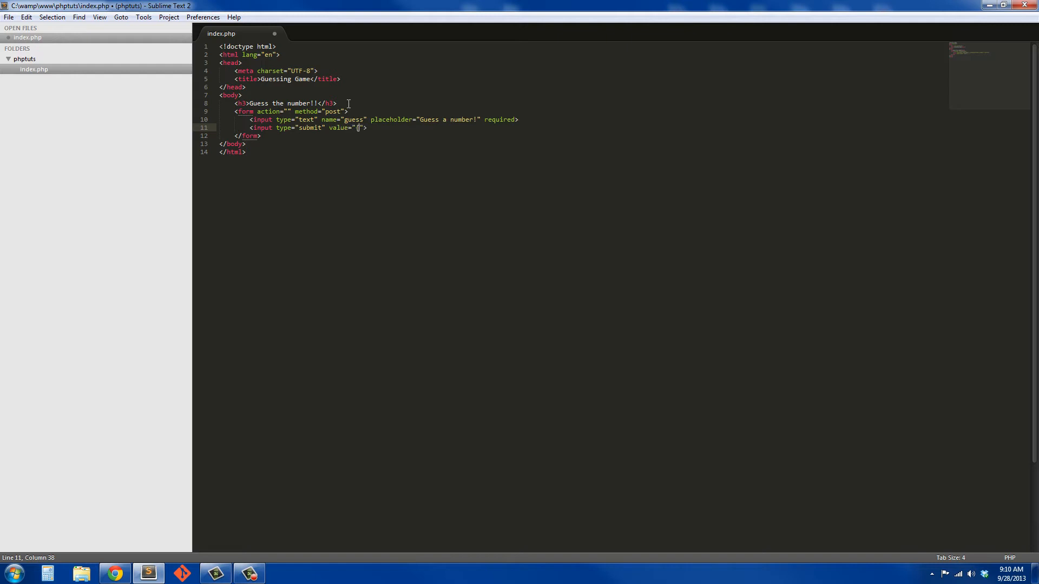
pyautogui.write('gue')
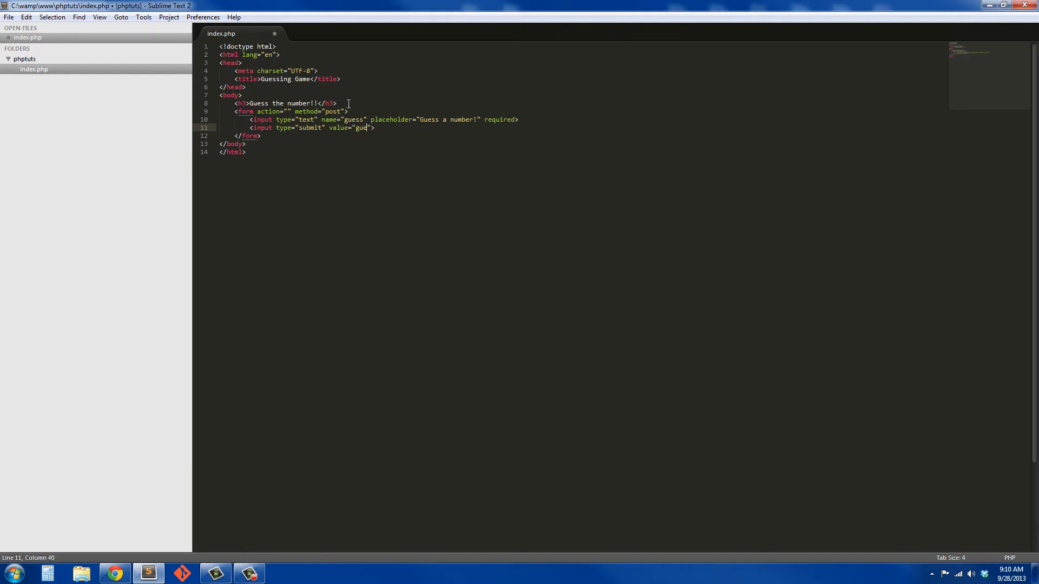
pyautogui.write('ss')
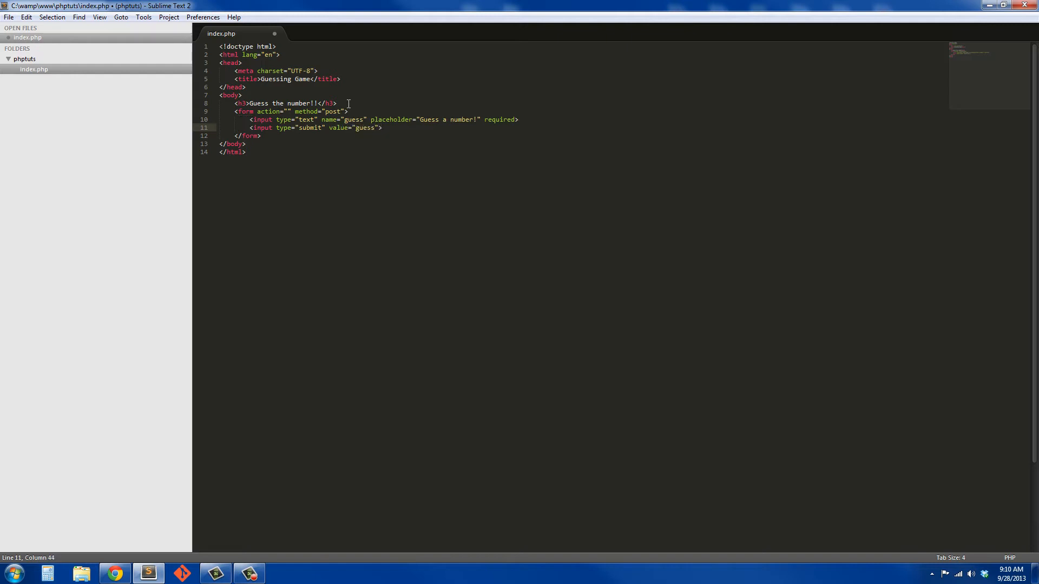
pyautogui.press('ctrl+s')
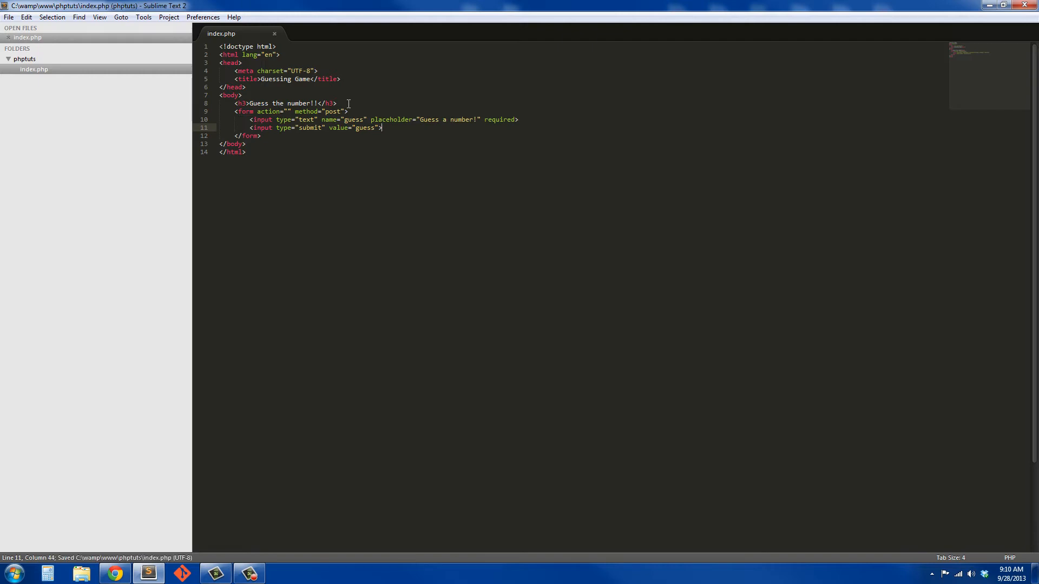
# Step: Switch to Chrome and view the Guessing Game form at phptuts.dev
pyautogui.click(114, 573)
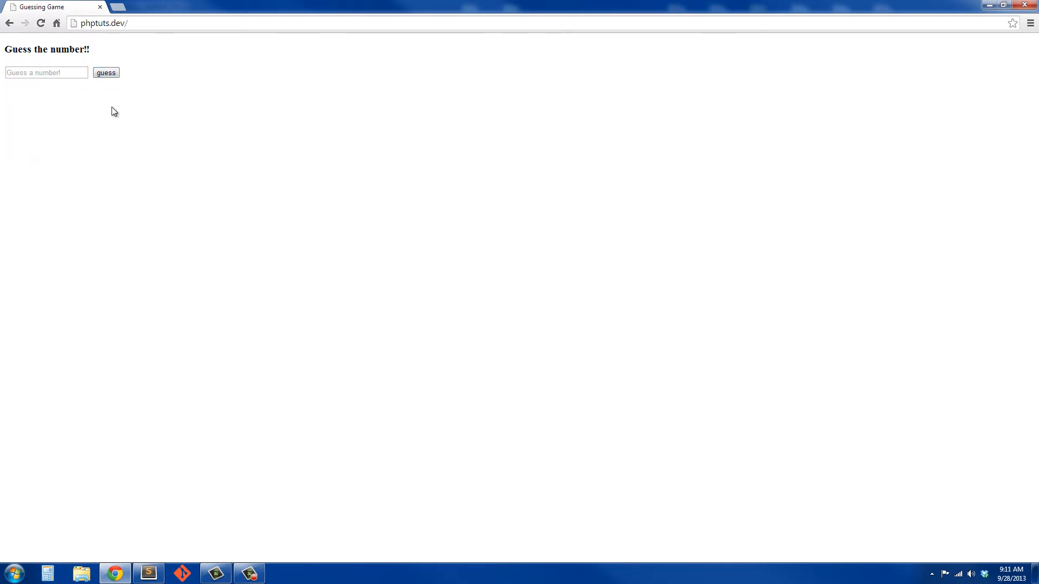
pyautogui.click(147, 574)
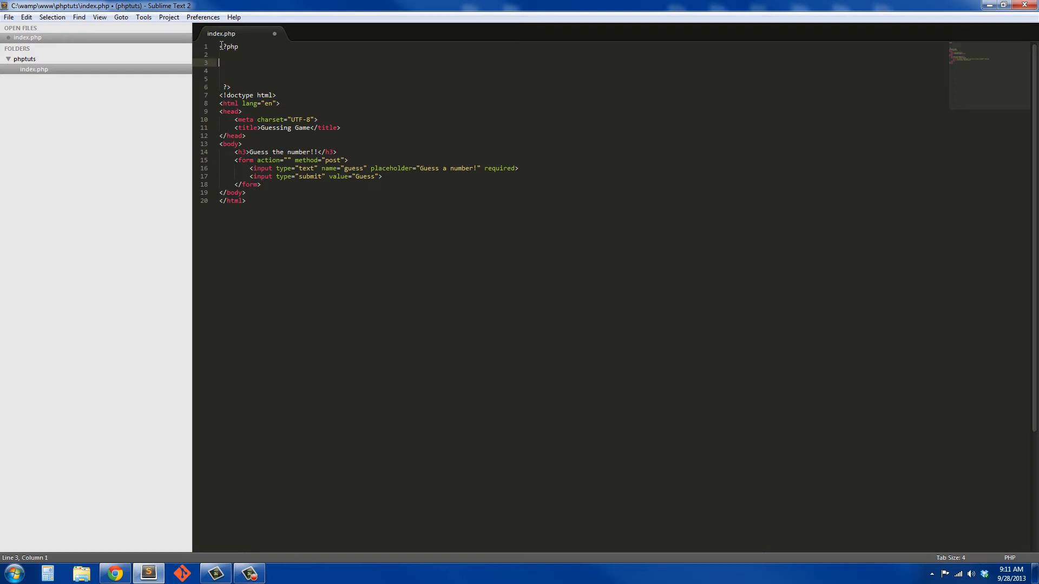
# Step: Add a PHP block at the top setting $number = 6 and begin $guess
pyautogui.write('$number =')
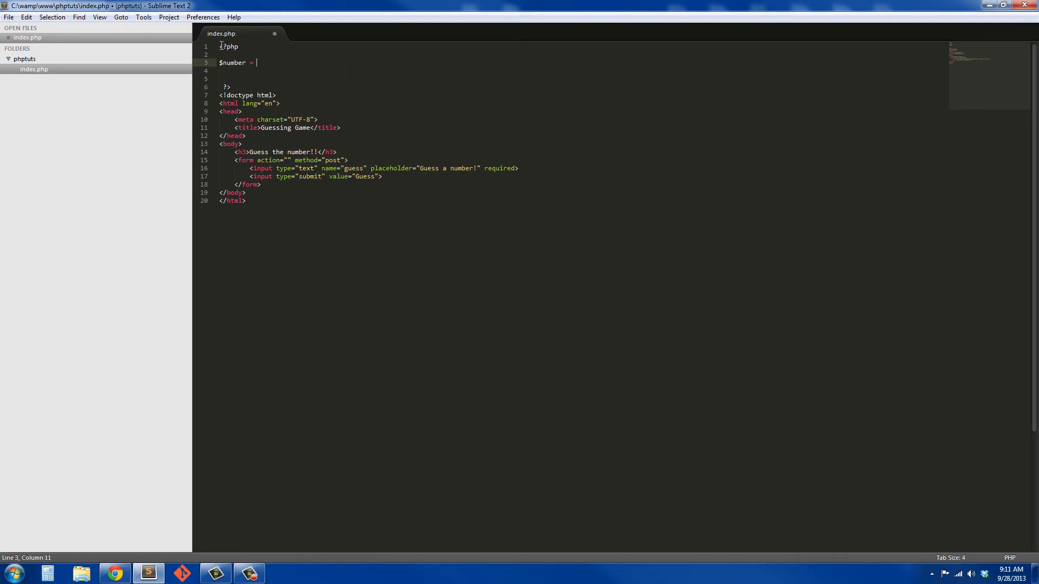
pyautogui.write('r')
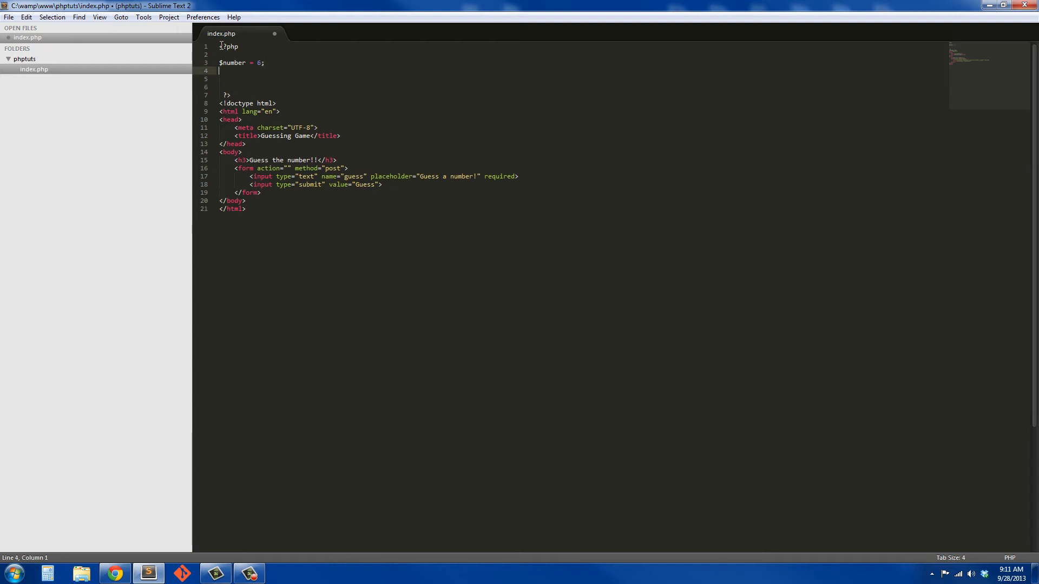
pyautogui.write('$')
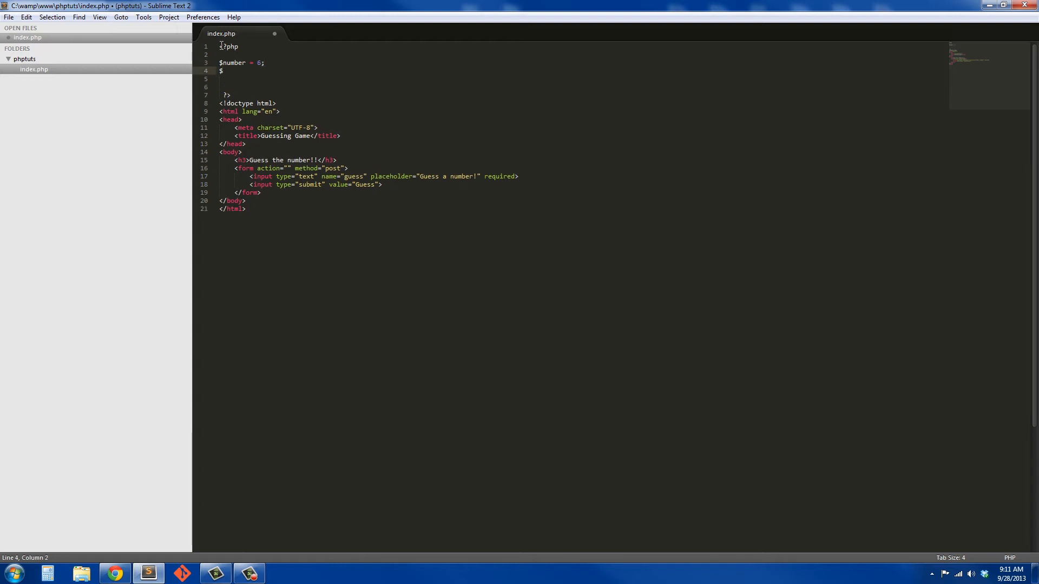
pyautogui.write('guess = "')
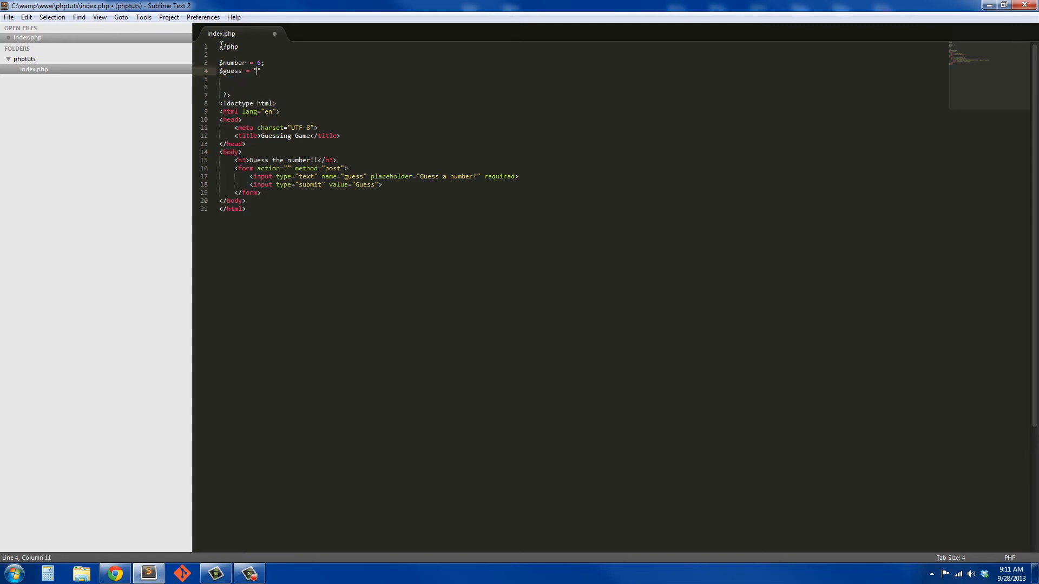
pyautogui.write('";')
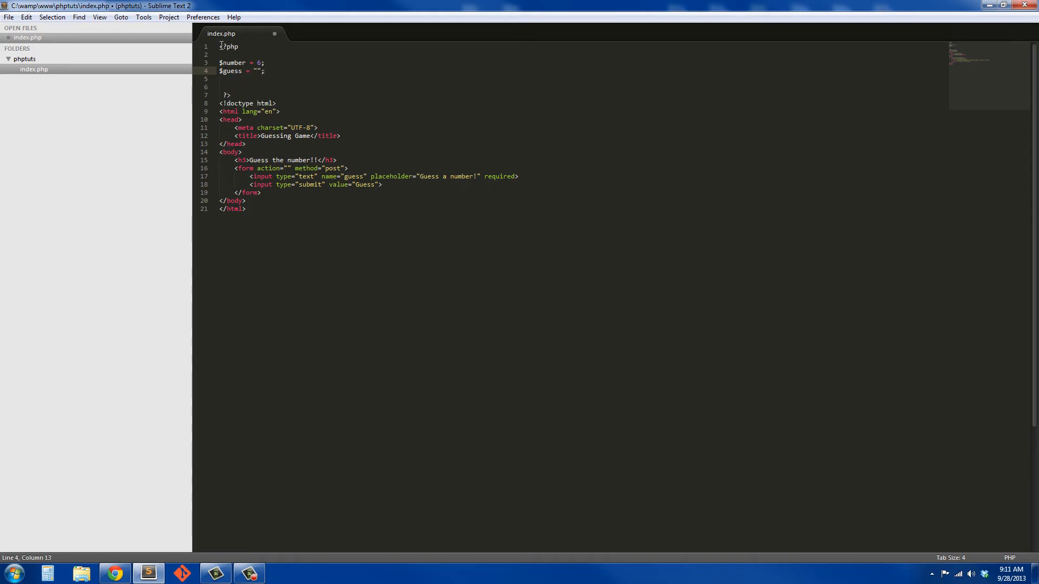
pyautogui.press('enter')
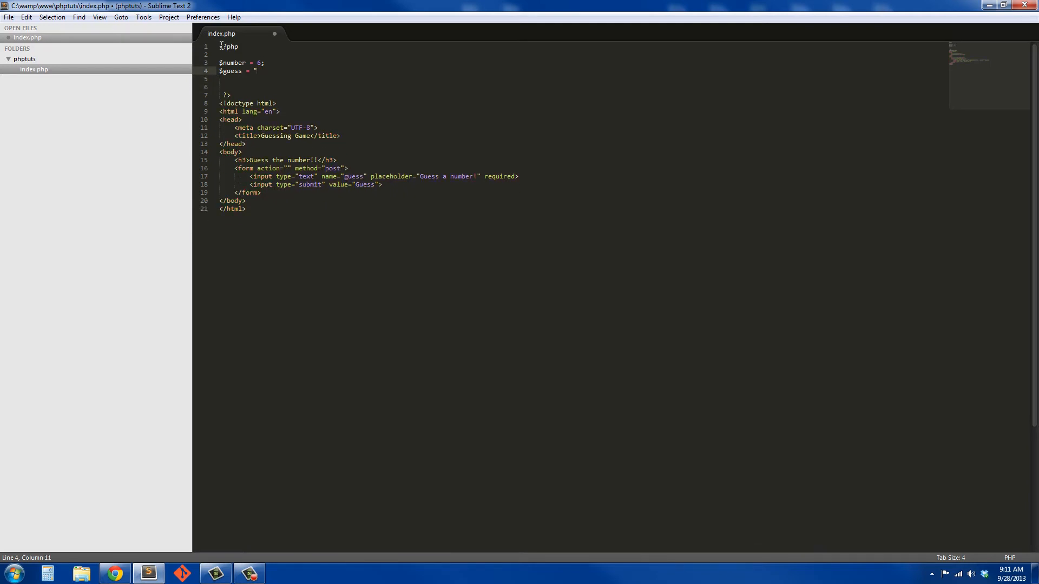
# Step: Complete $guess = ""; and add $guess = $_POST['guess']; below it
pyautogui.write('";')
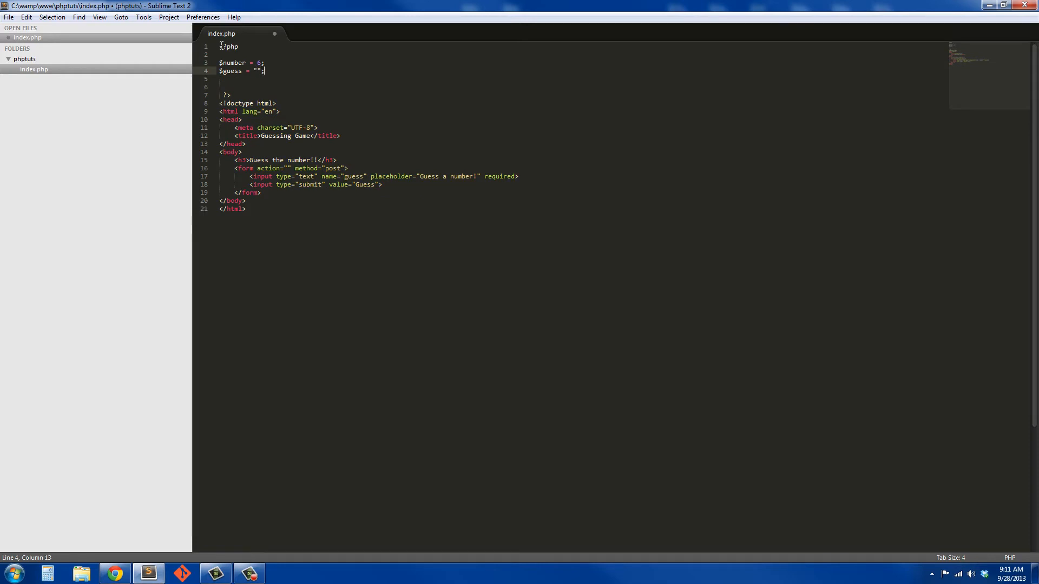
pyautogui.write('$guess = $')
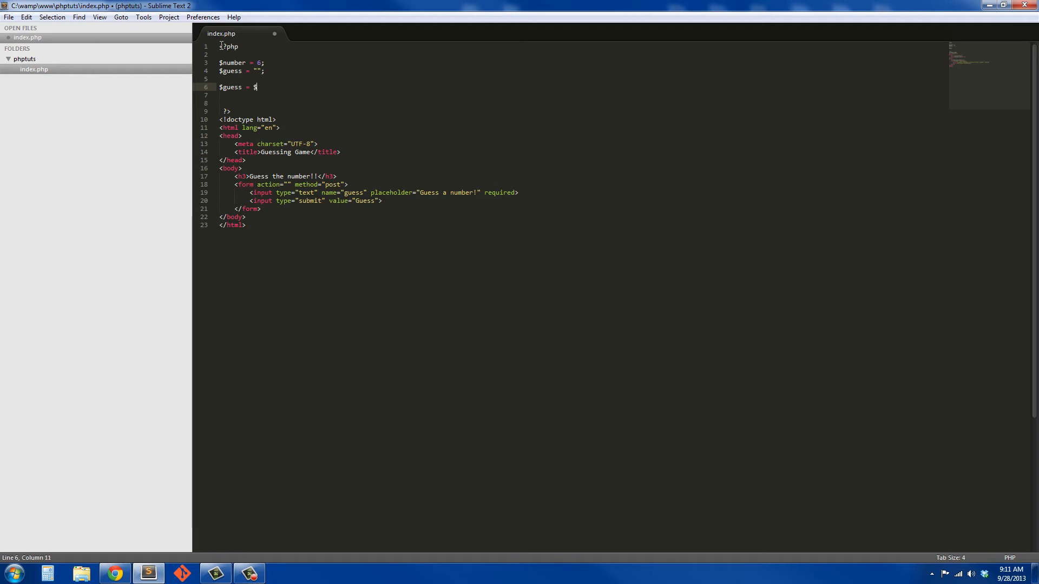
pyautogui.write('_POST')
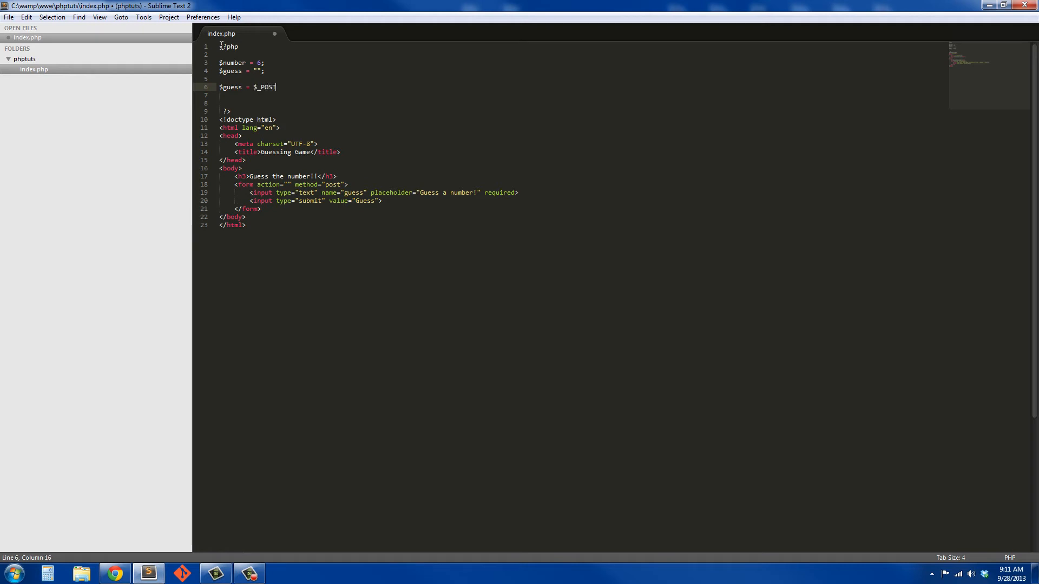
pyautogui.write('[]')
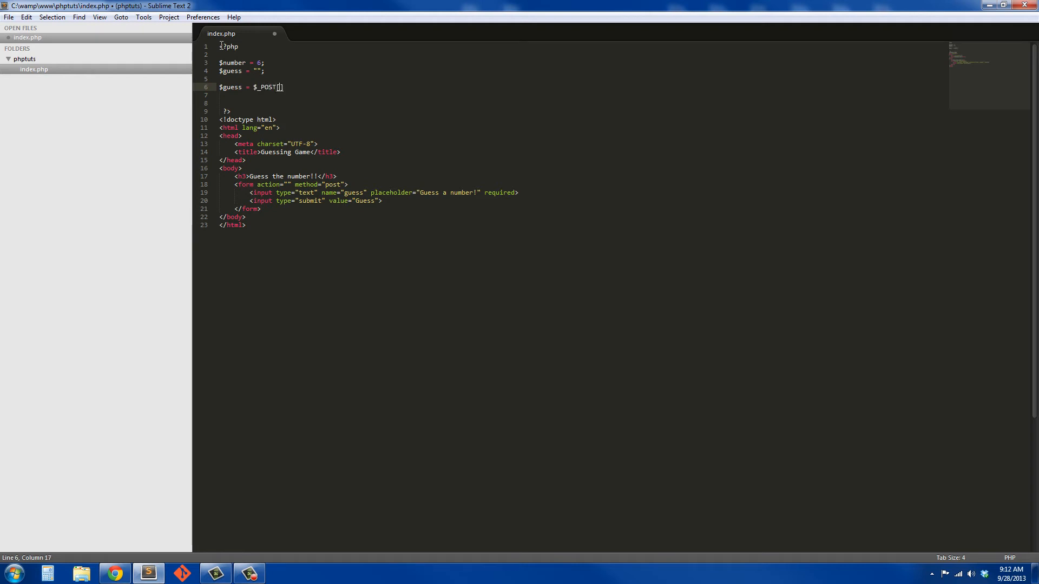
pyautogui.write("''")
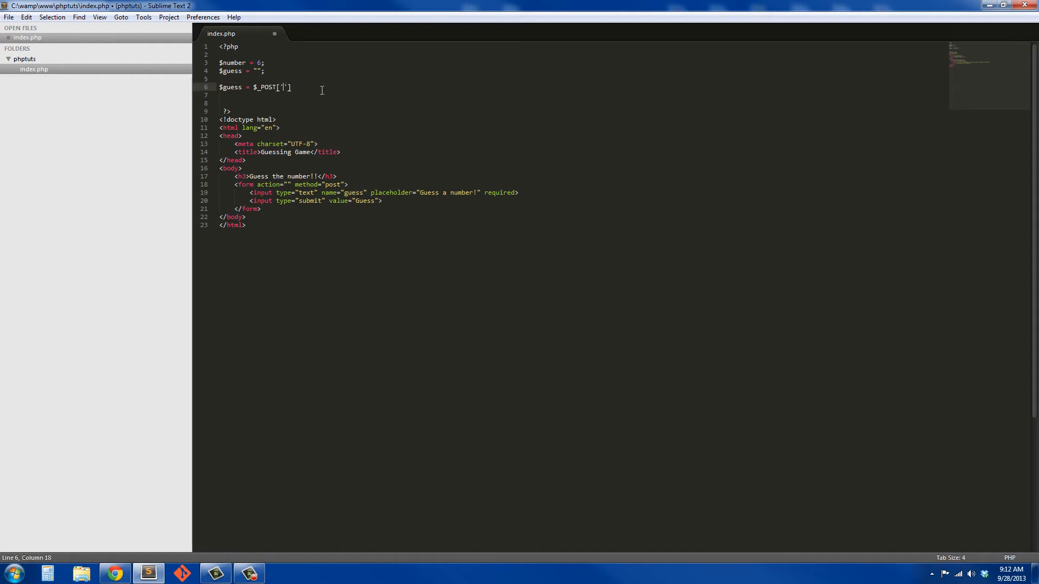
pyautogui.write('guess')
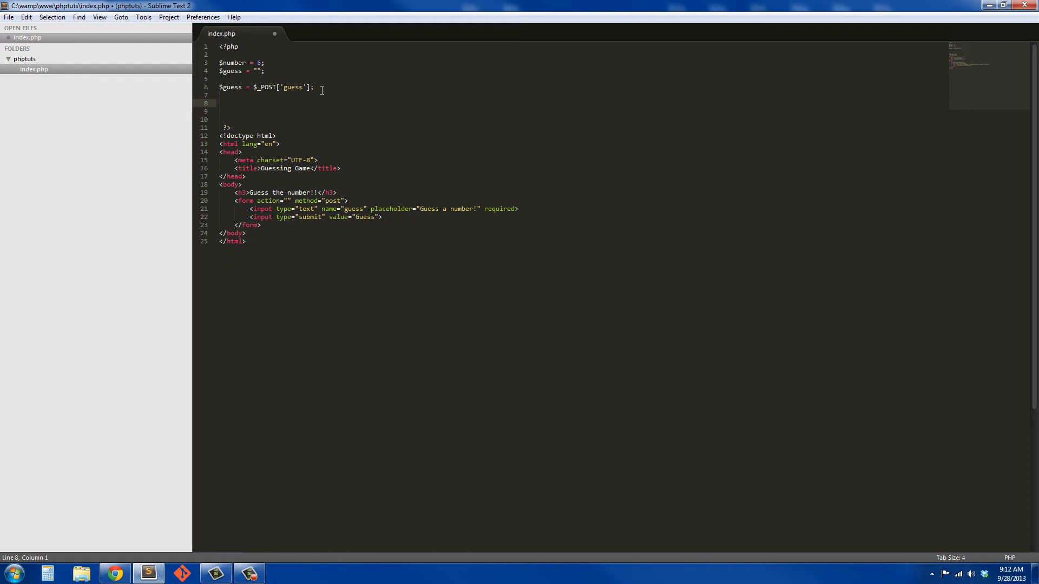
# Step: Add if ($guess == $number) echoing "You are correct!!"
pyautogui.write('if')
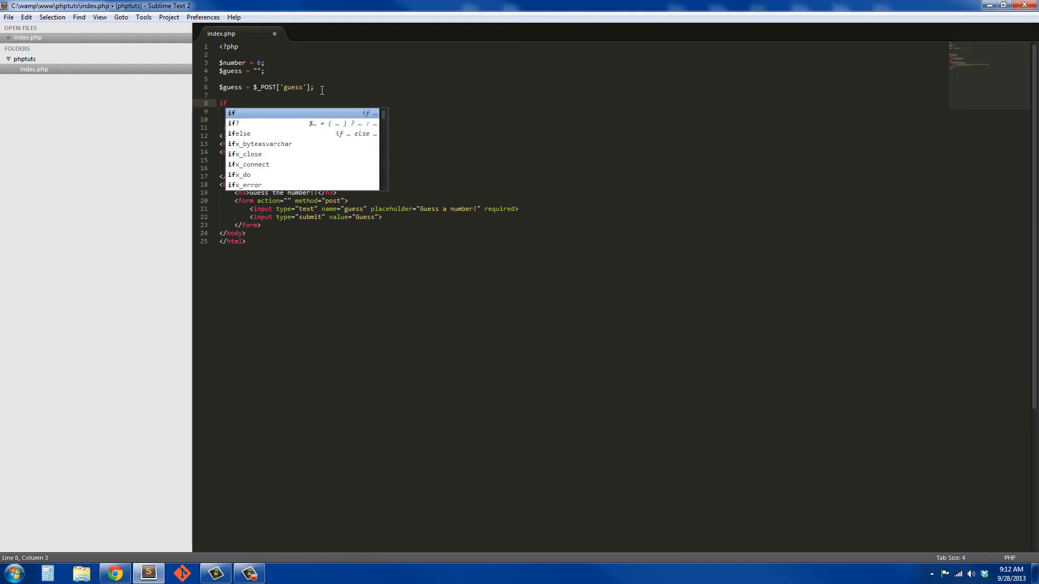
pyautogui.press('Tab')
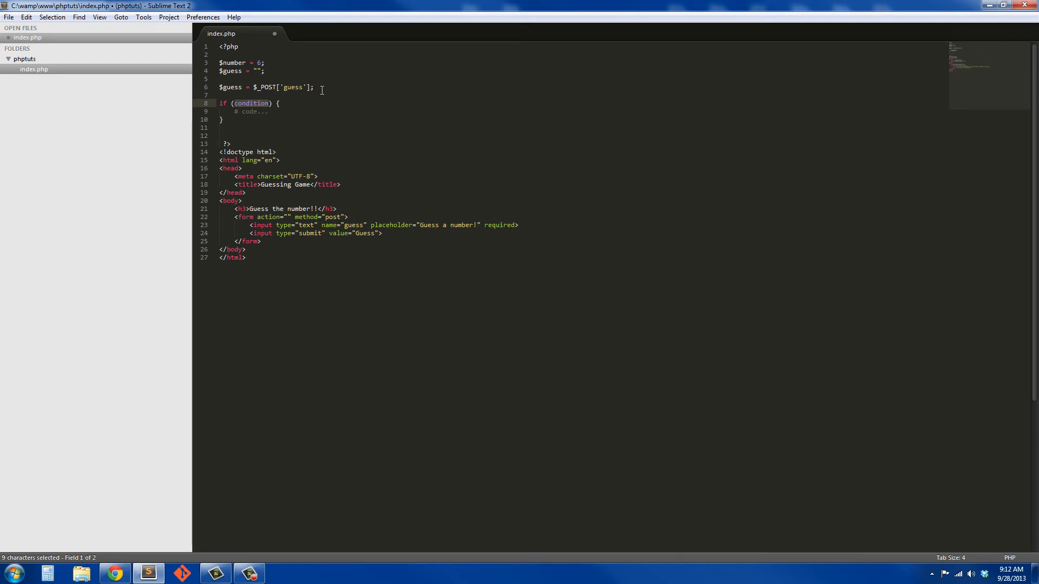
pyautogui.write('$gue) {')
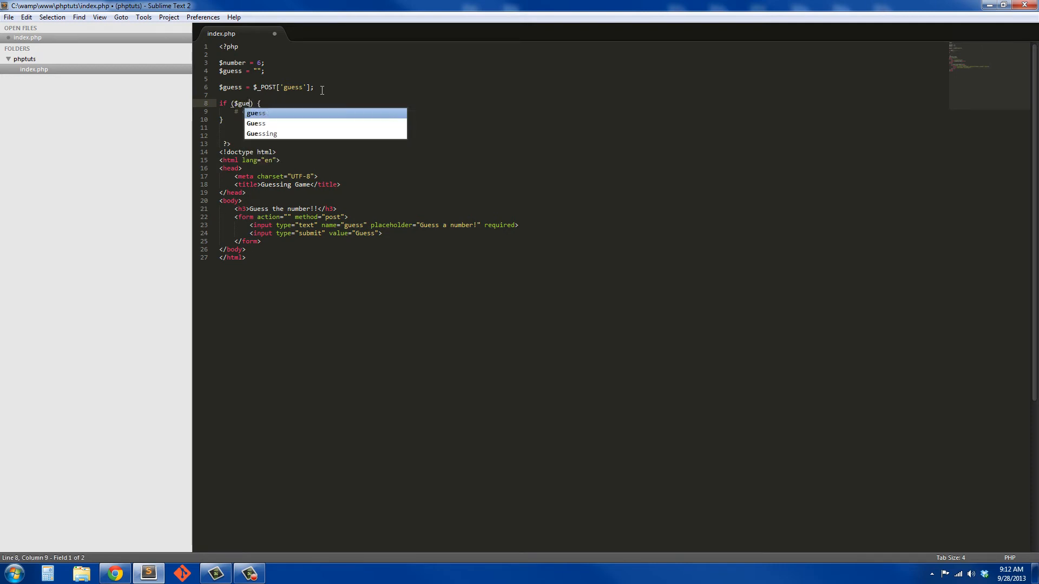
pyautogui.press('Tab')
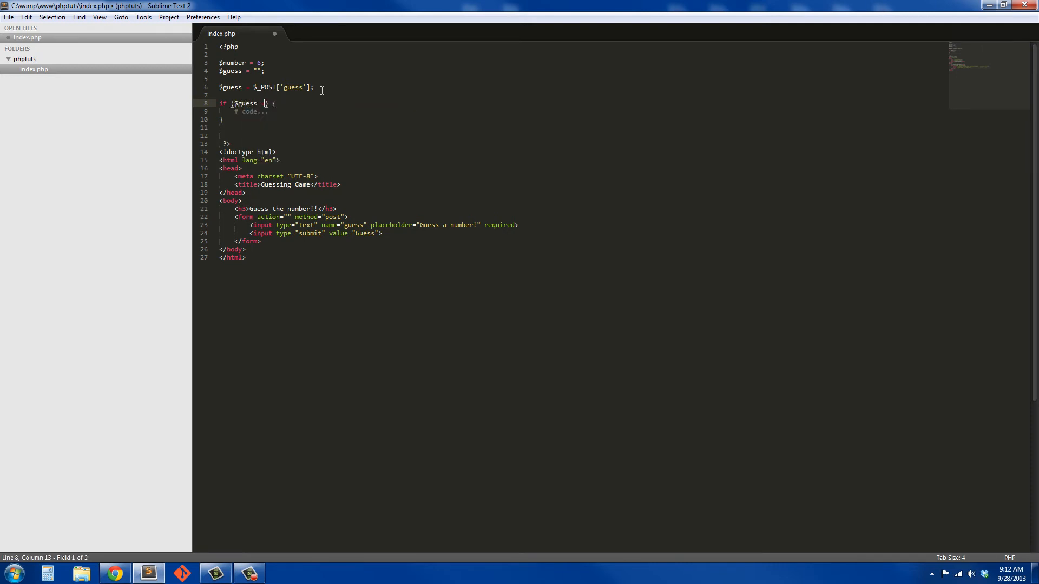
pyautogui.write('==')
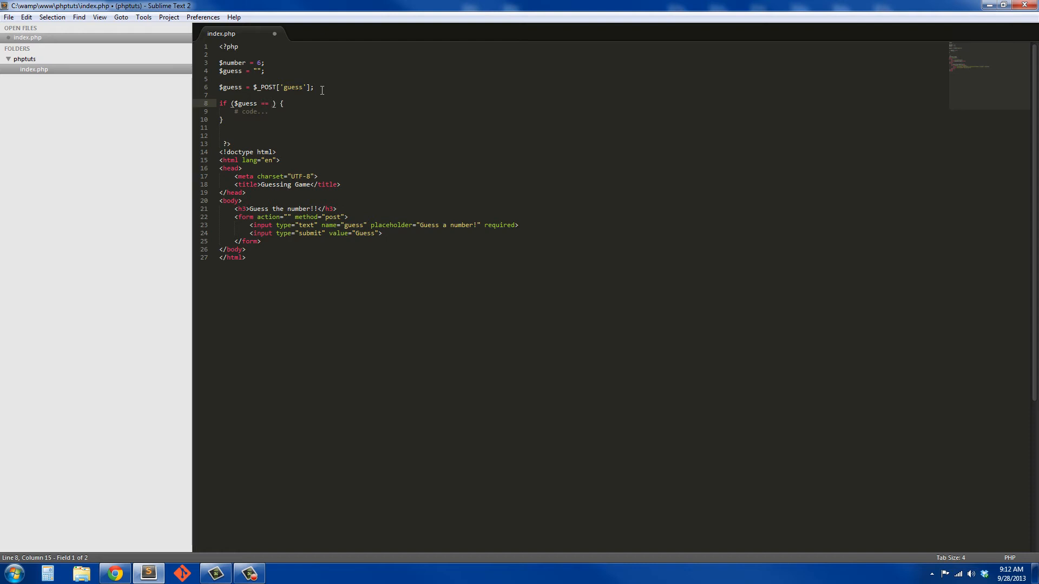
pyautogui.write('$number')
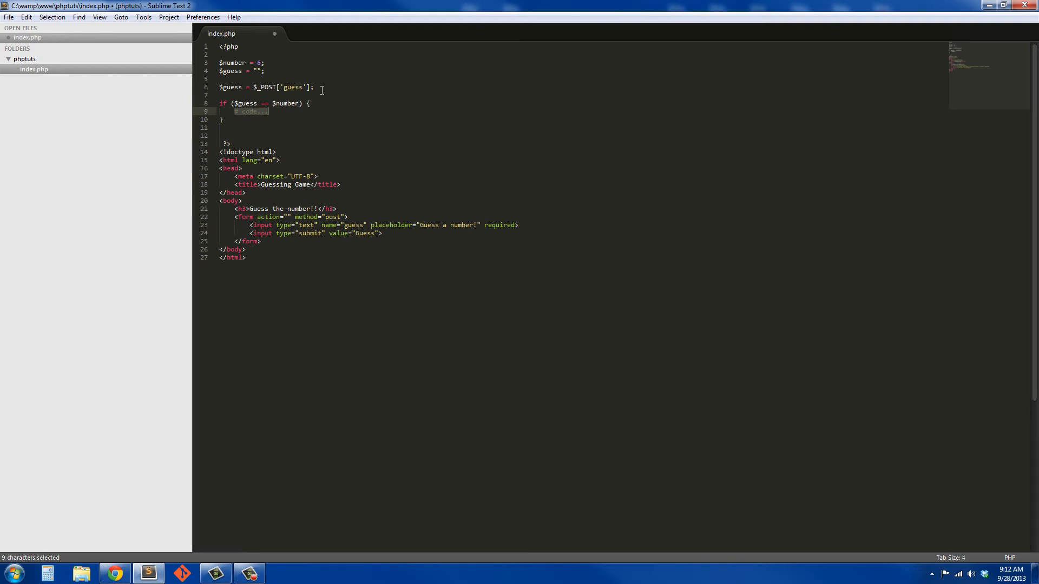
pyautogui.write('echo "')
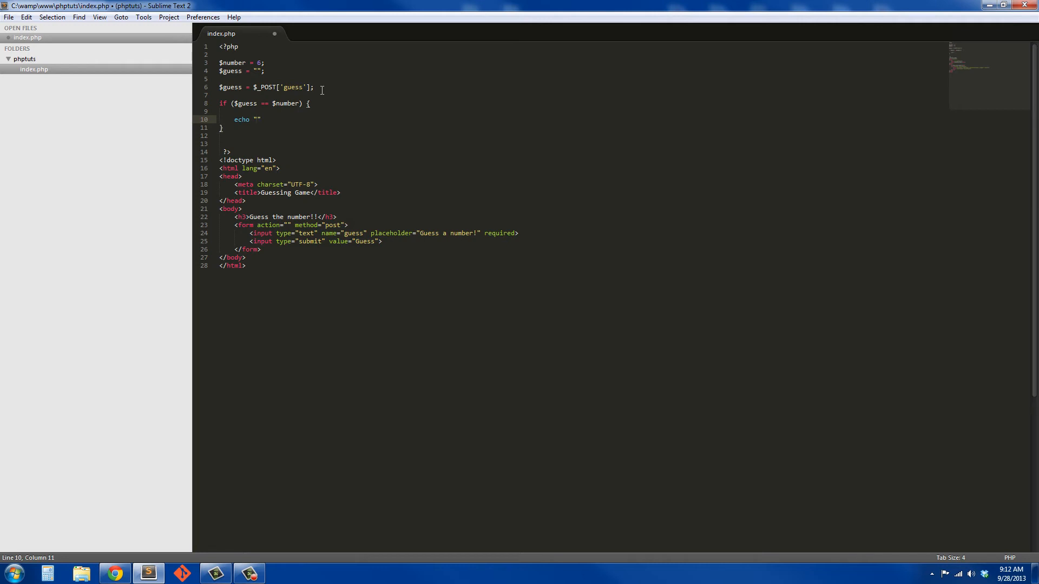
pyautogui.write('You')
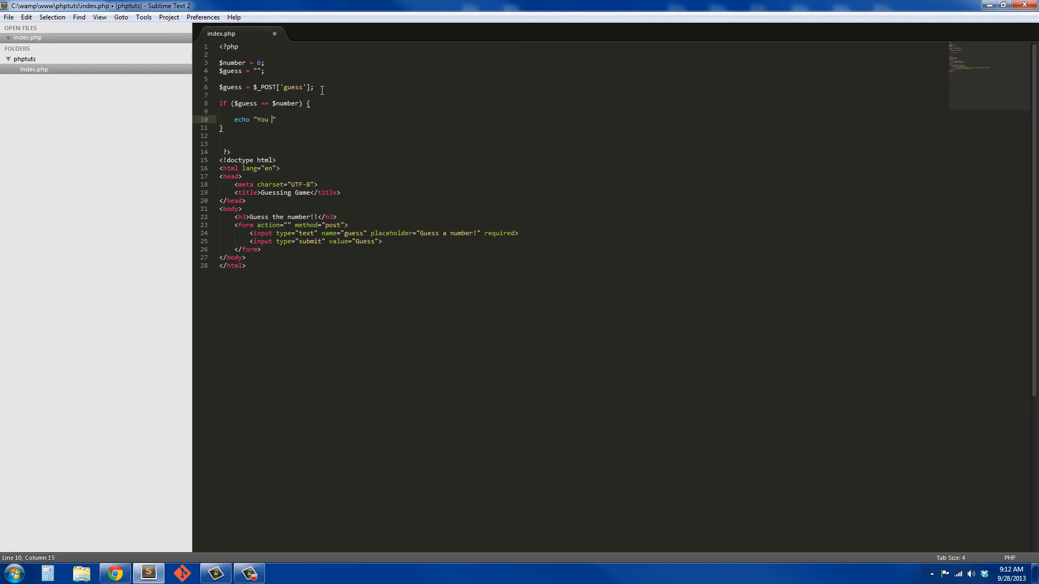
pyautogui.write('ar cor')
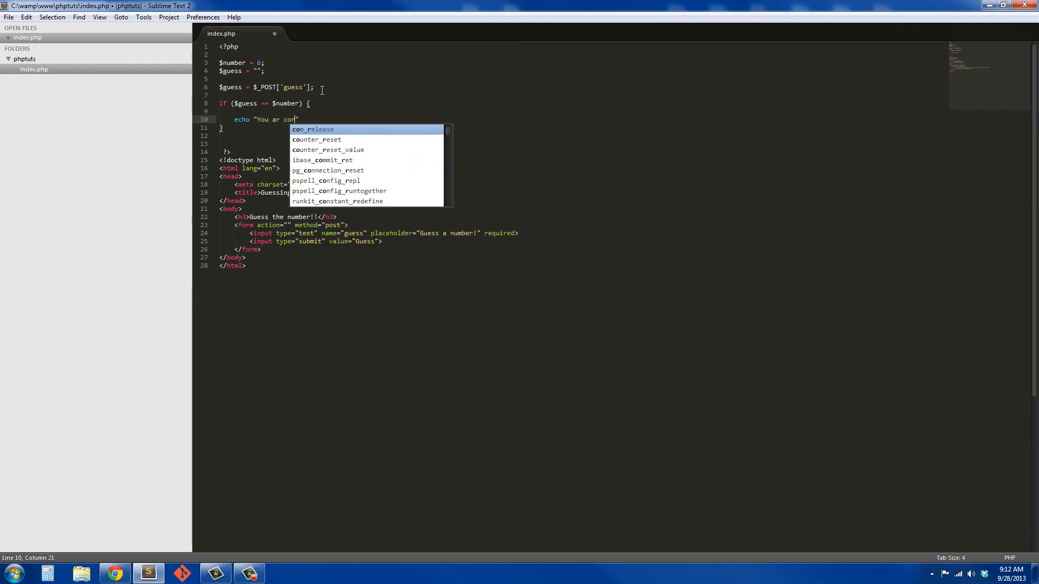
pyautogui.write('rect!!')
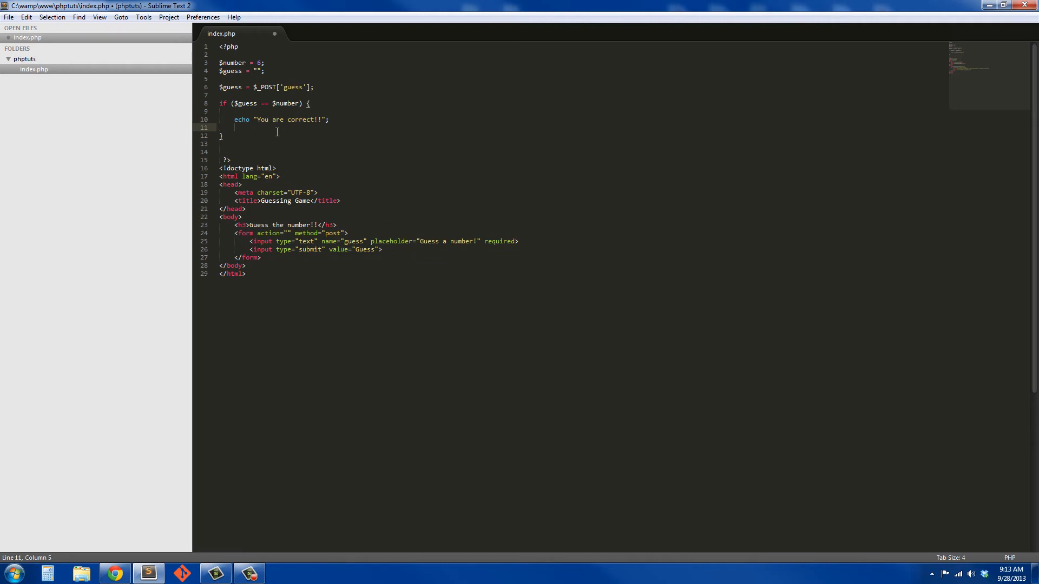
pyautogui.write('if')
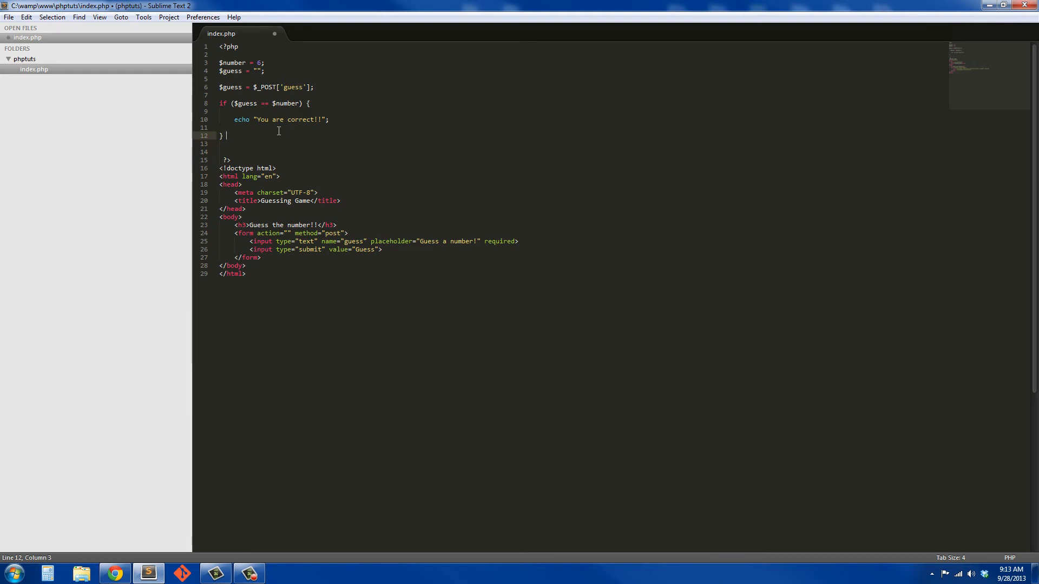
# Step: Open an else if ($guess > $number) branch
pyautogui.write('else i')
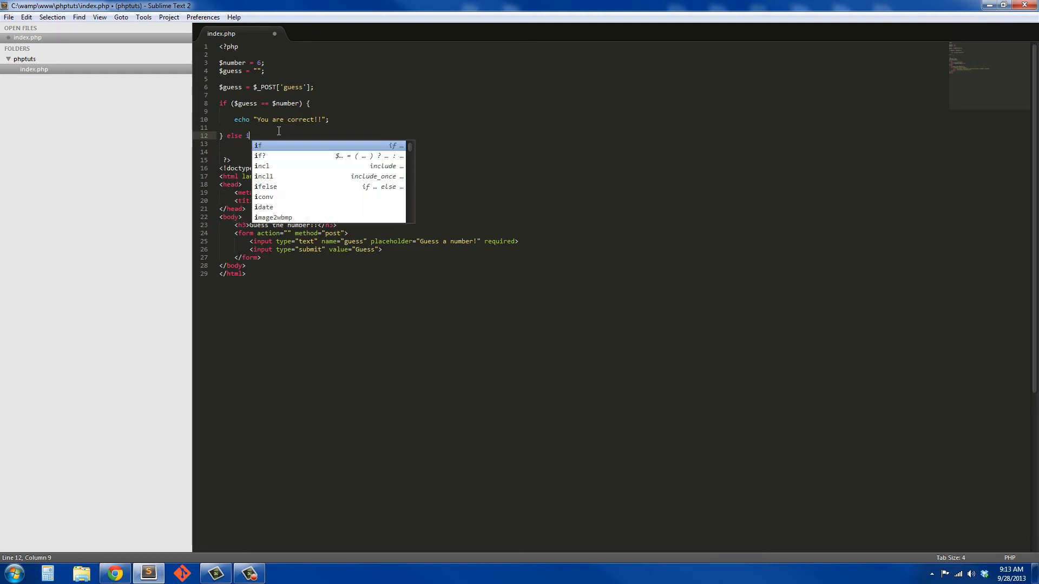
pyautogui.write('f(')
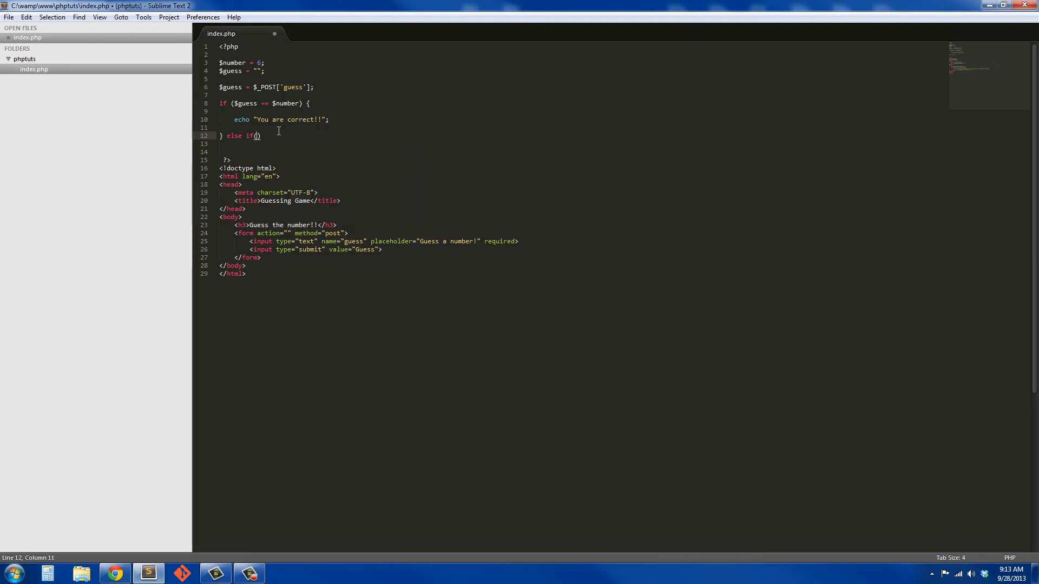
pyautogui.write('$gud')
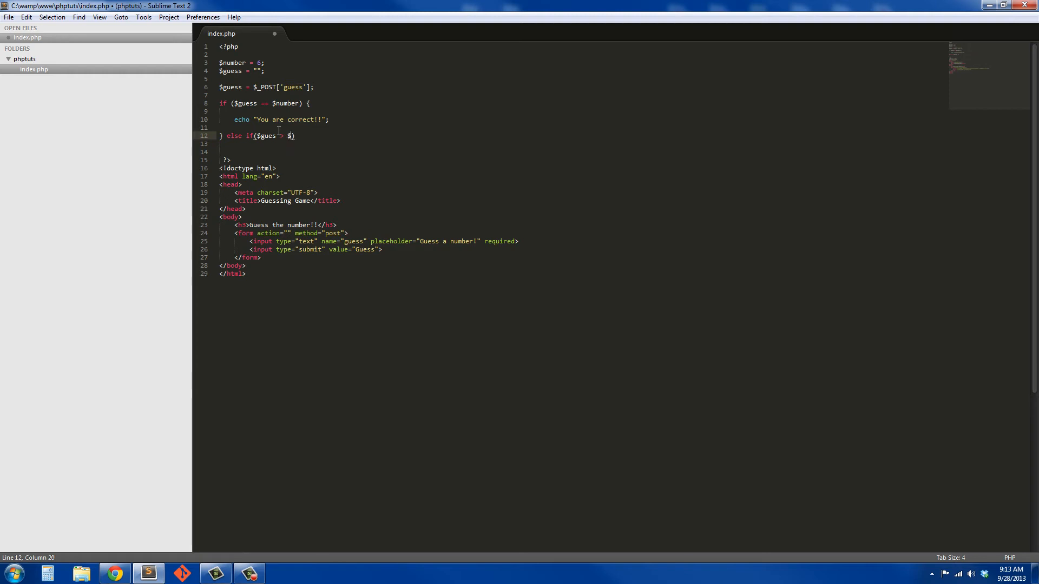
pyautogui.write('number')
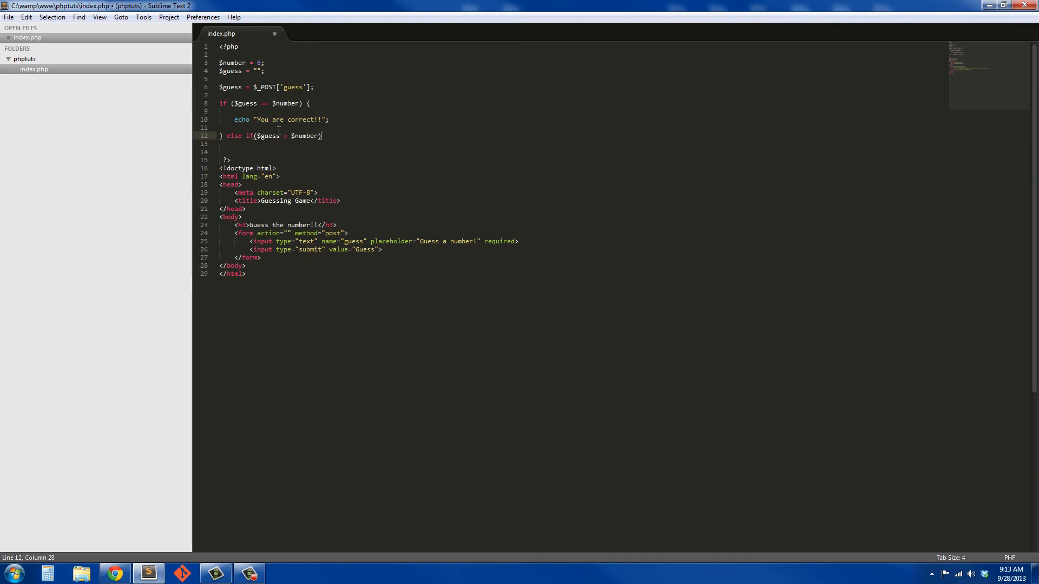
pyautogui.write('{')
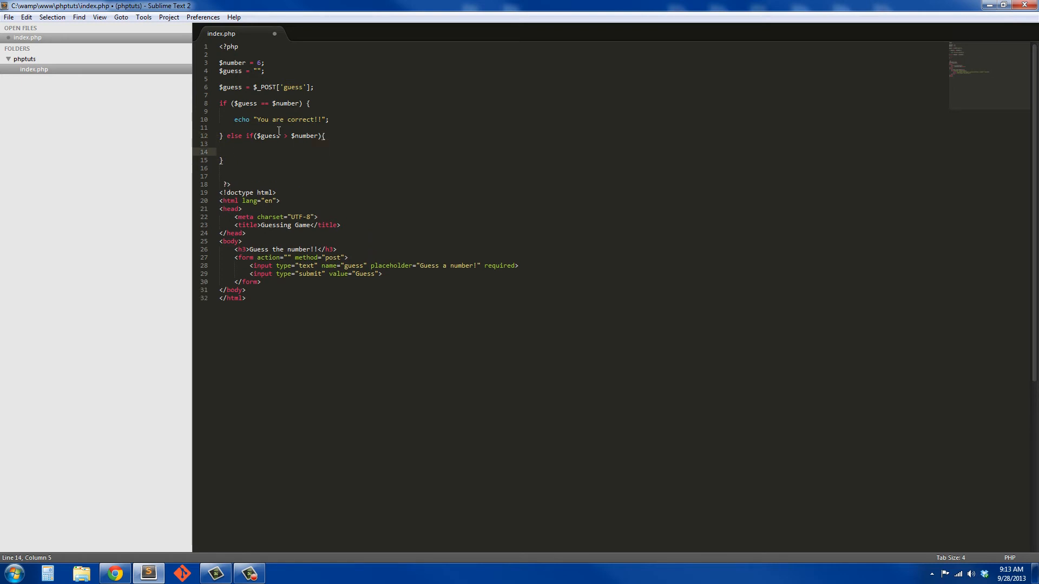
# Step: Echo "Your guess was to high, please try again!" inside that branch
pyautogui.write('echo "string";')
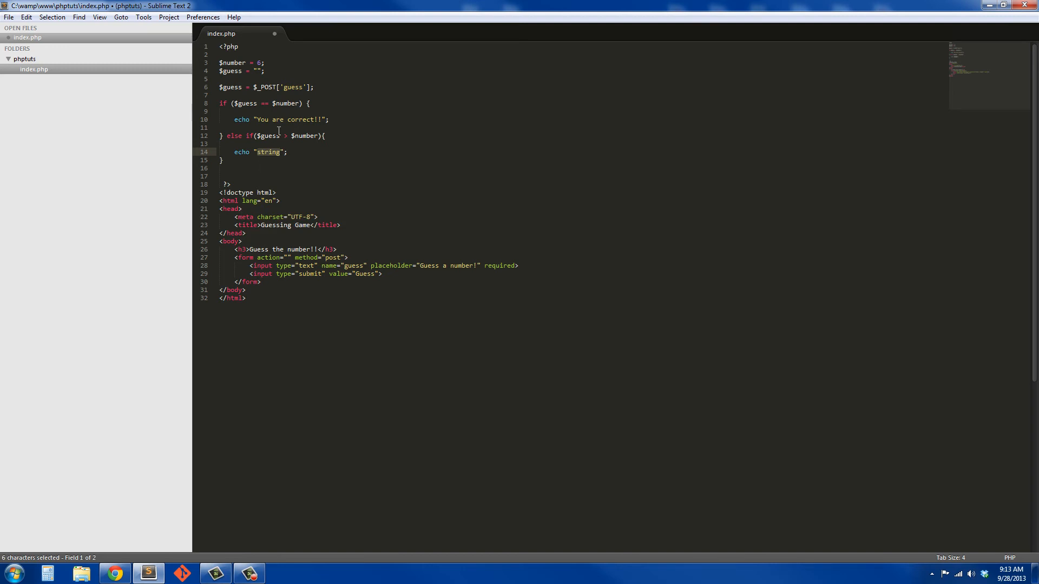
pyautogui.write('Your')
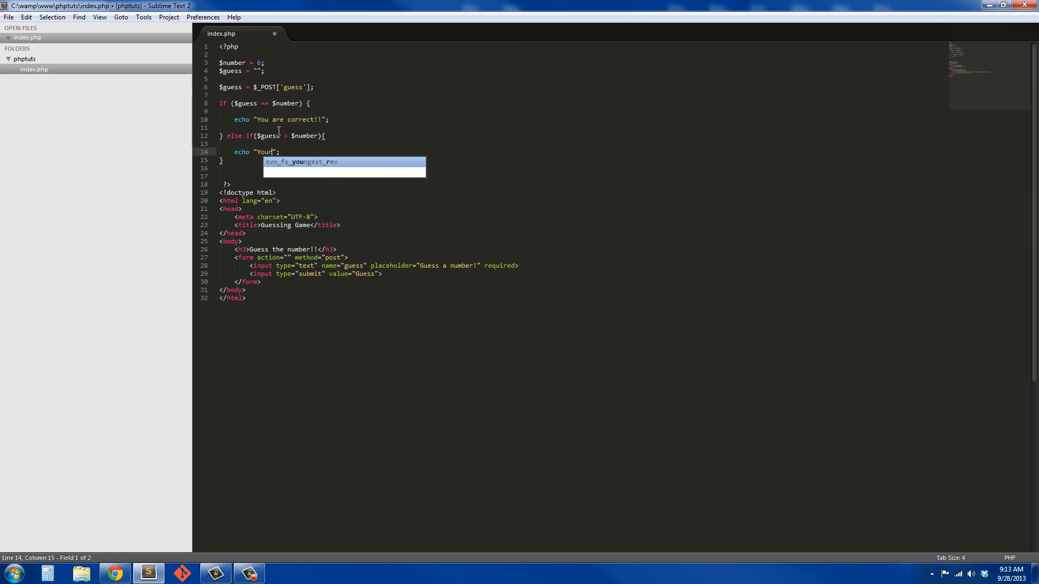
pyautogui.write('guess')
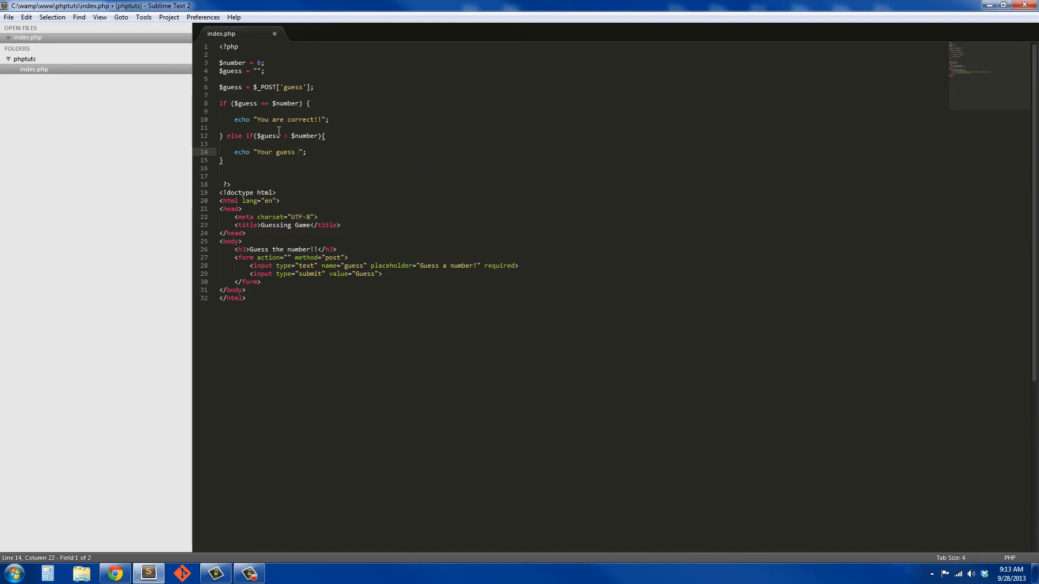
pyautogui.write('was to')
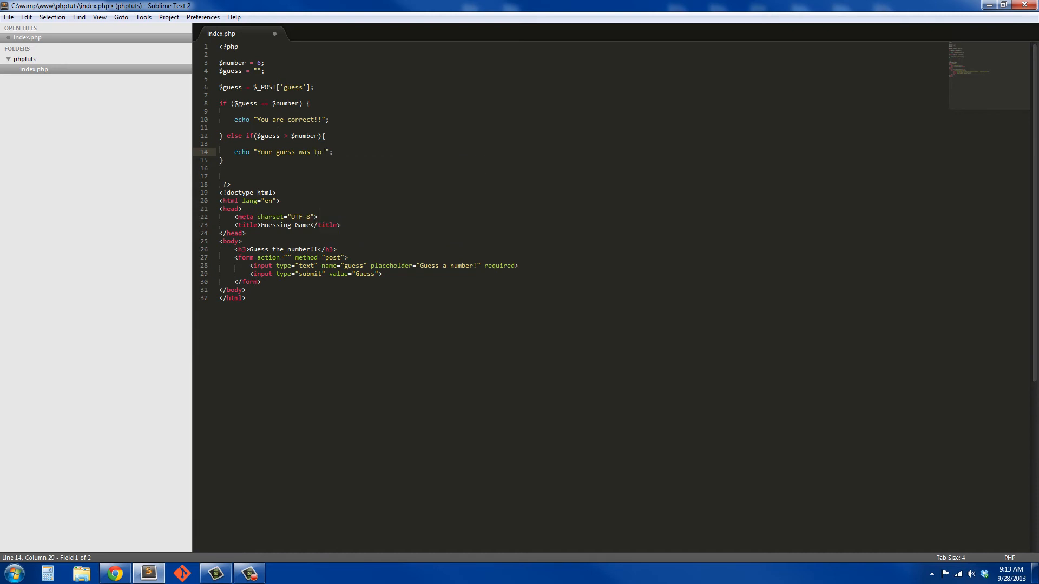
pyautogui.write('high')
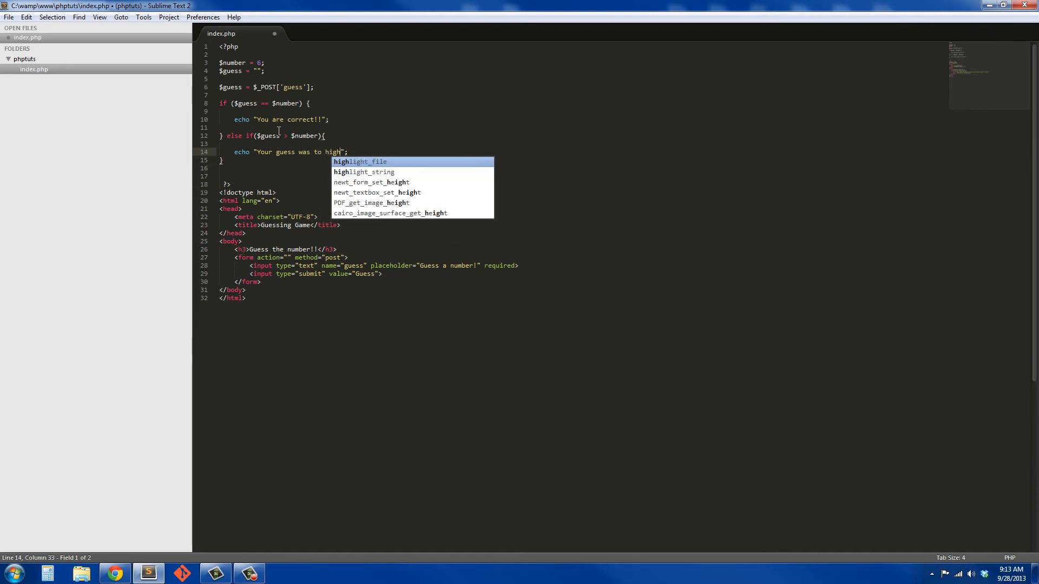
pyautogui.press('Escape')
pyautogui.write(', please ')
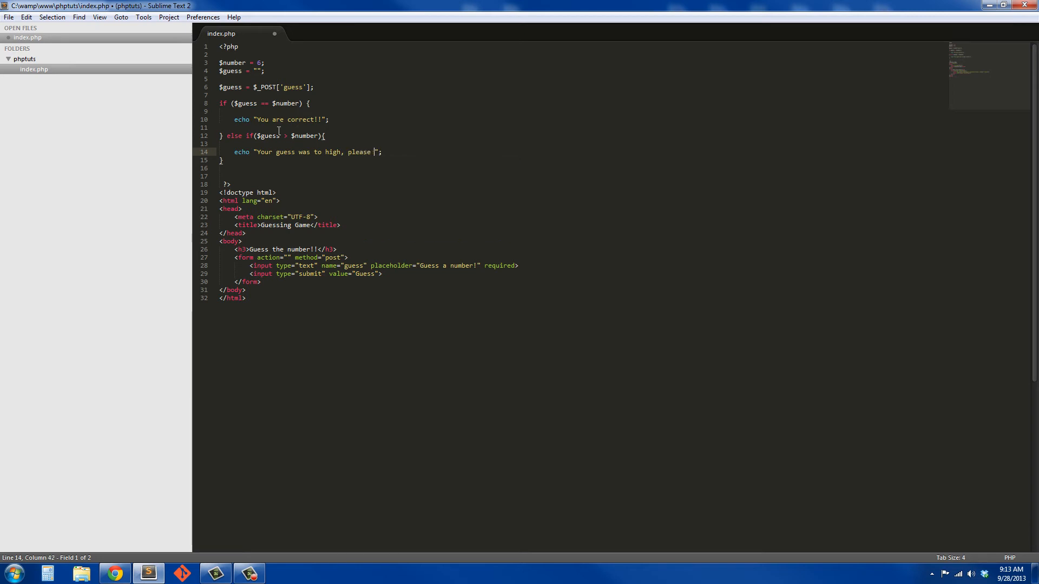
pyautogui.write('try again')
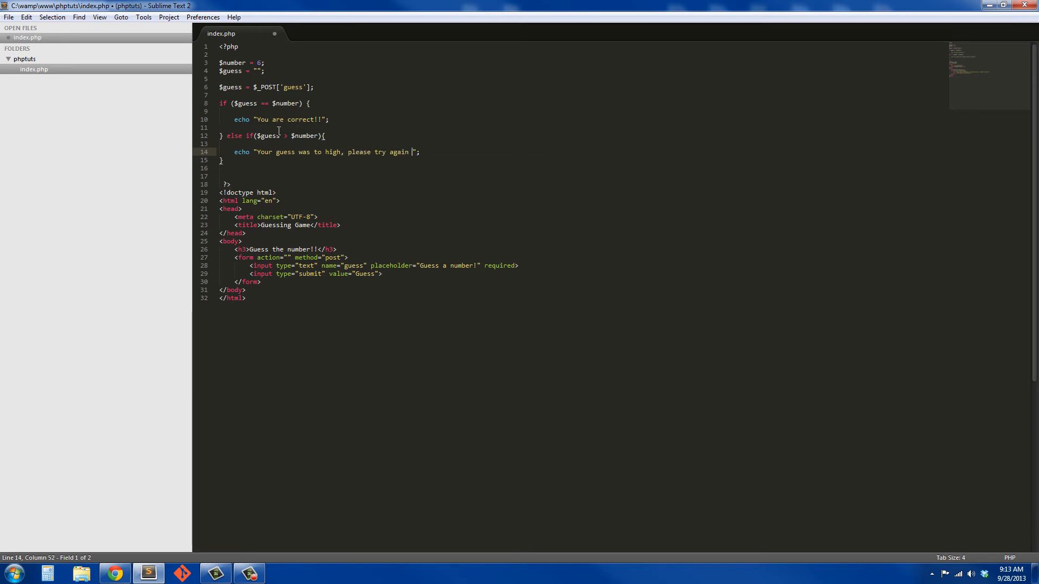
pyautogui.write('!')
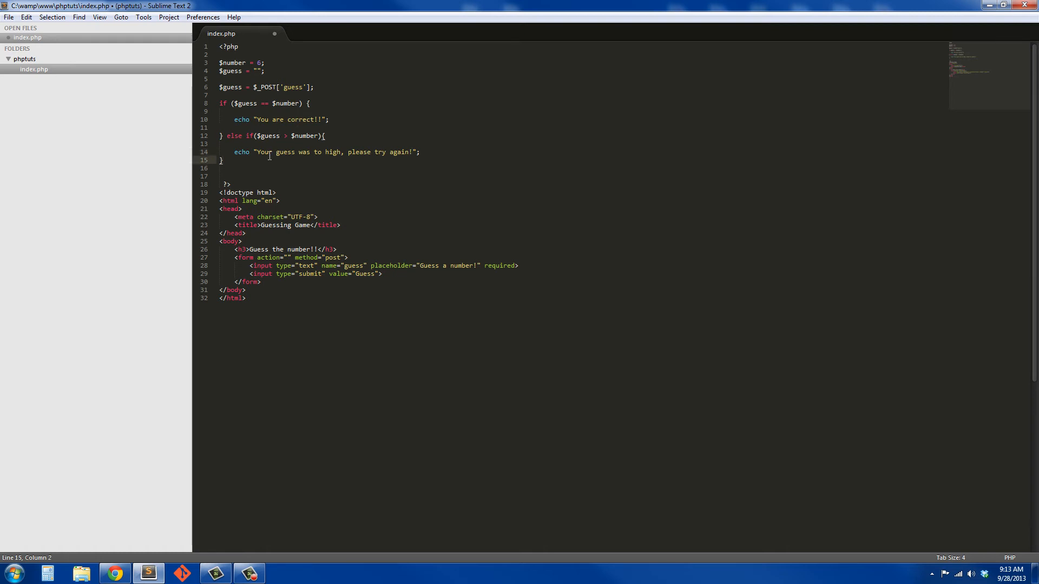
# Step: Open an else if ($guess < $number) branch
pyautogui.write('else')
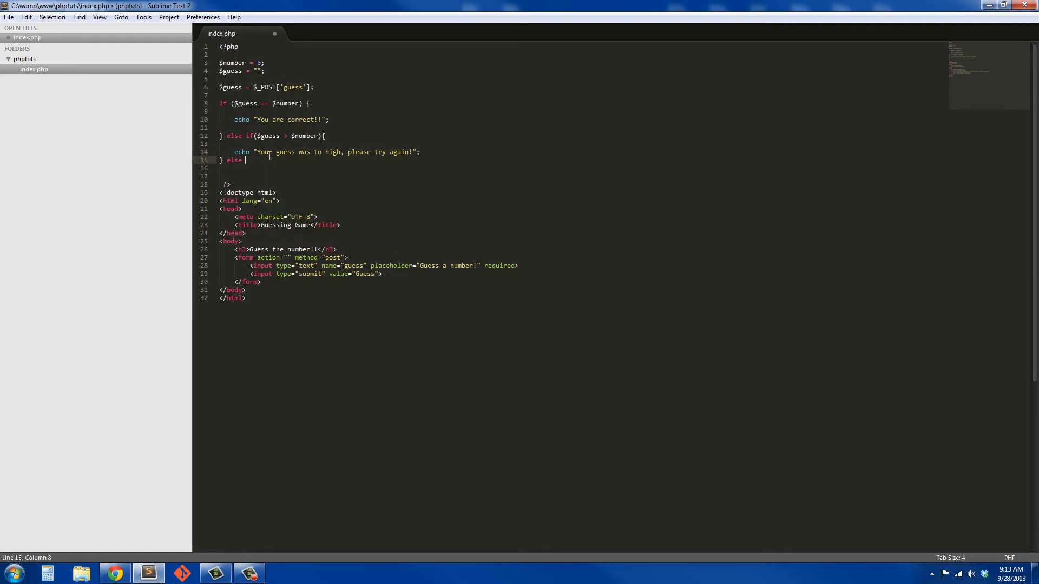
pyautogui.write('if')
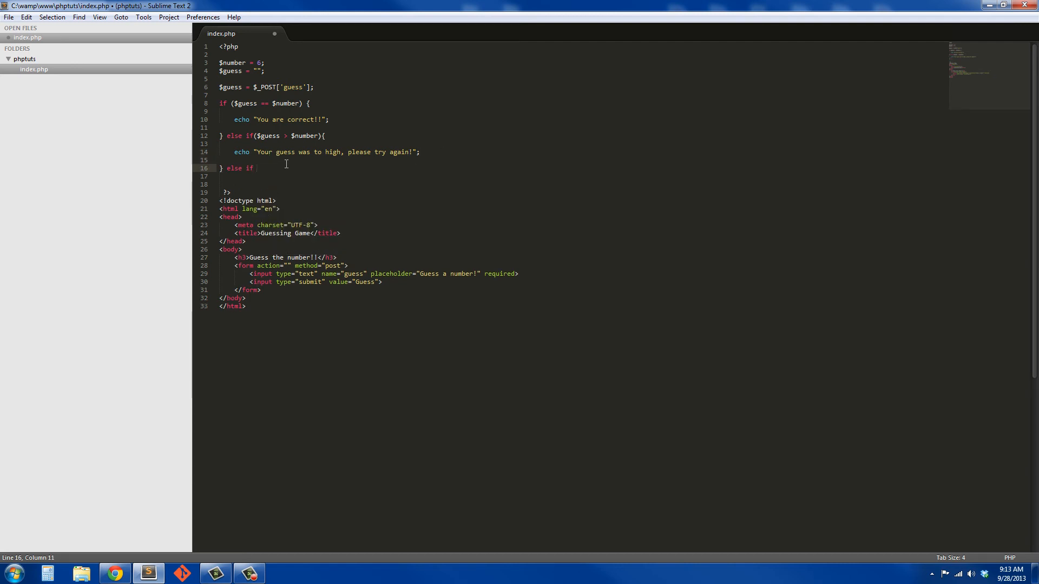
pyautogui.write('()')
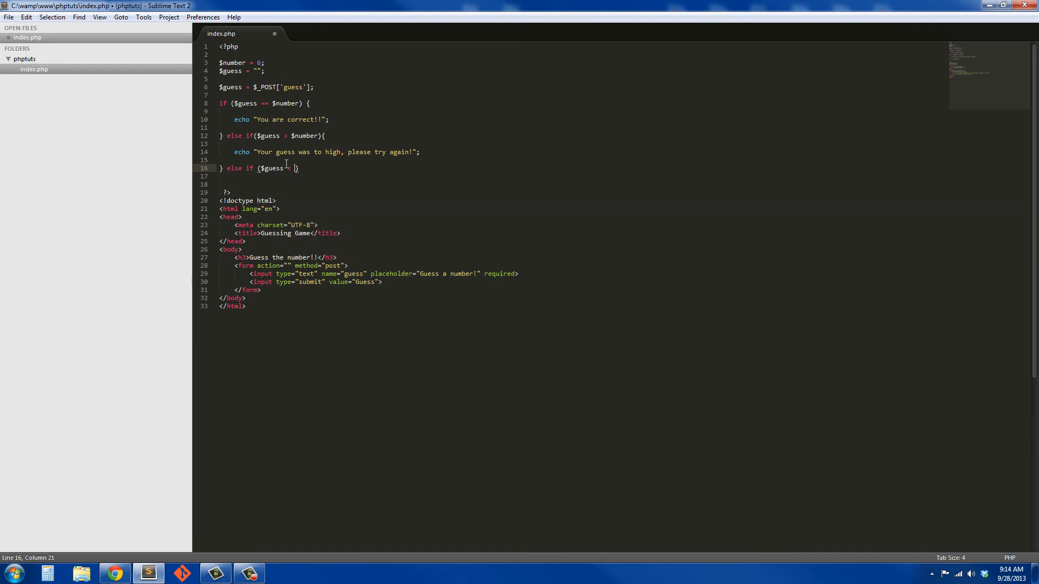
pyautogui.write('$num,')
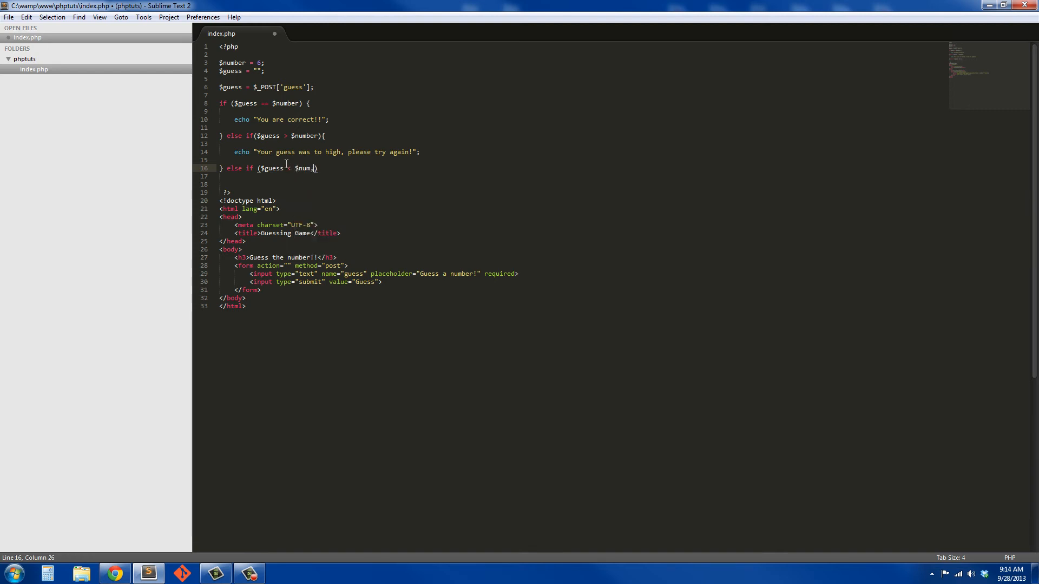
pyautogui.press('BackSpace')
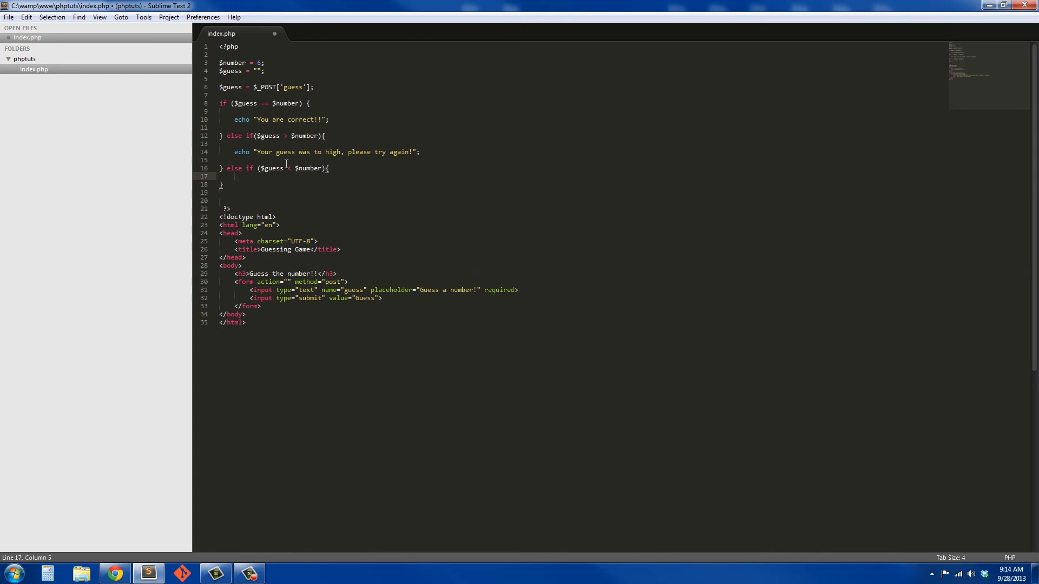
# Step: Echo "Your guess was too low, please try again!" and correct 'to high'
pyautogui.write('echo "')
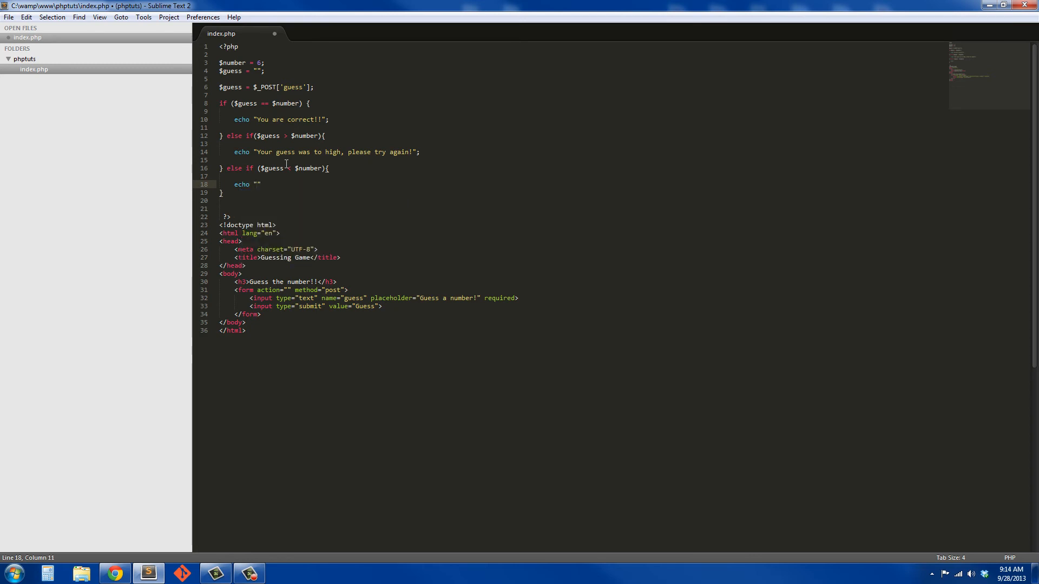
pyautogui.write('Your')
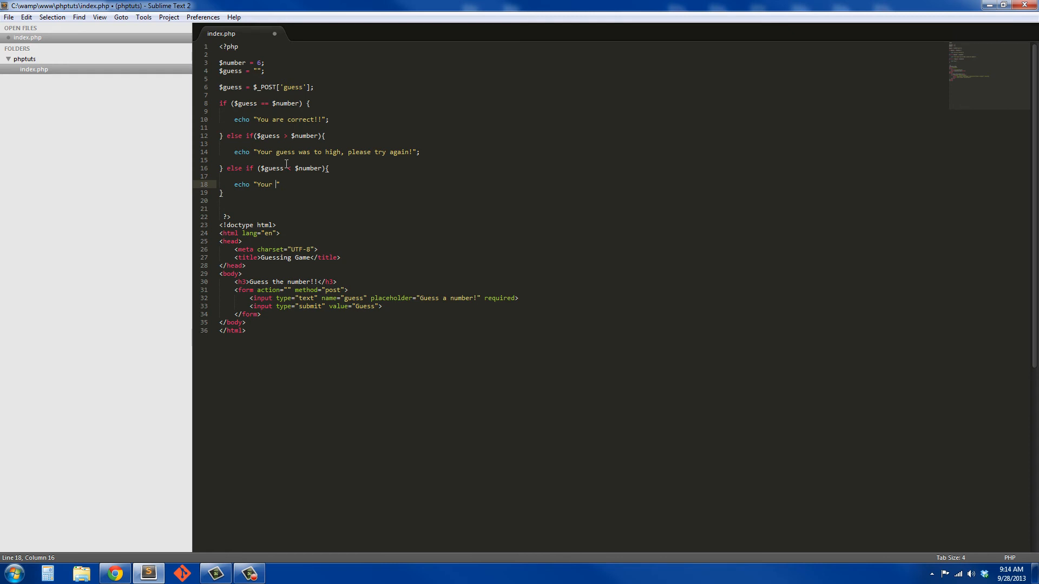
pyautogui.write('guess was')
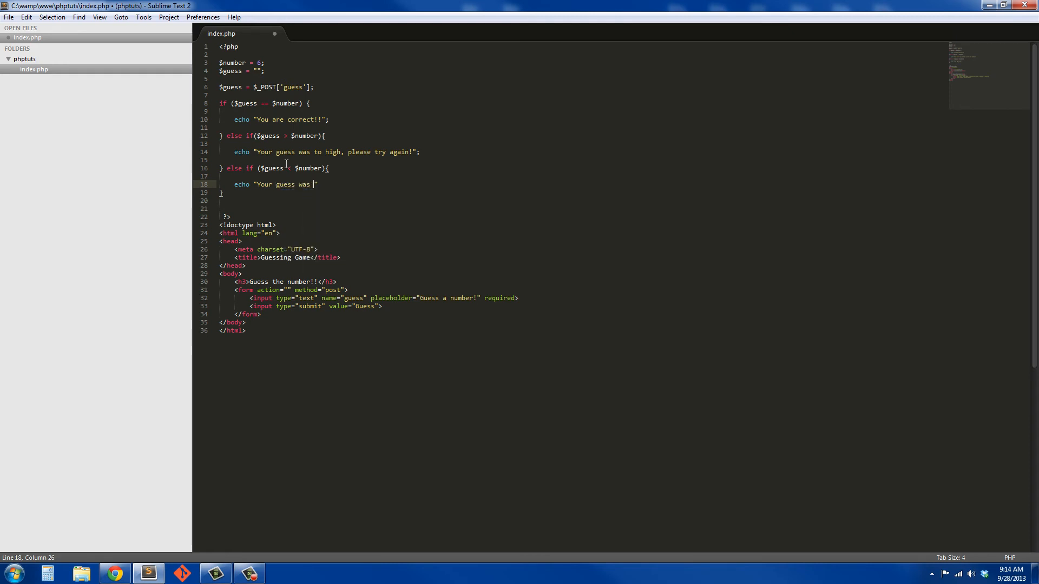
pyautogui.write('too')
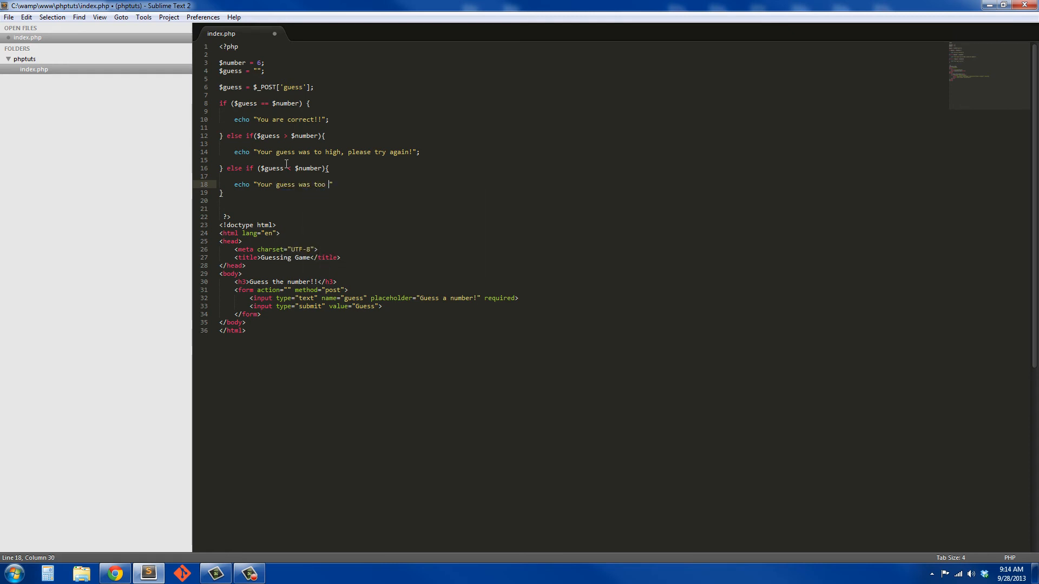
pyautogui.write('low')
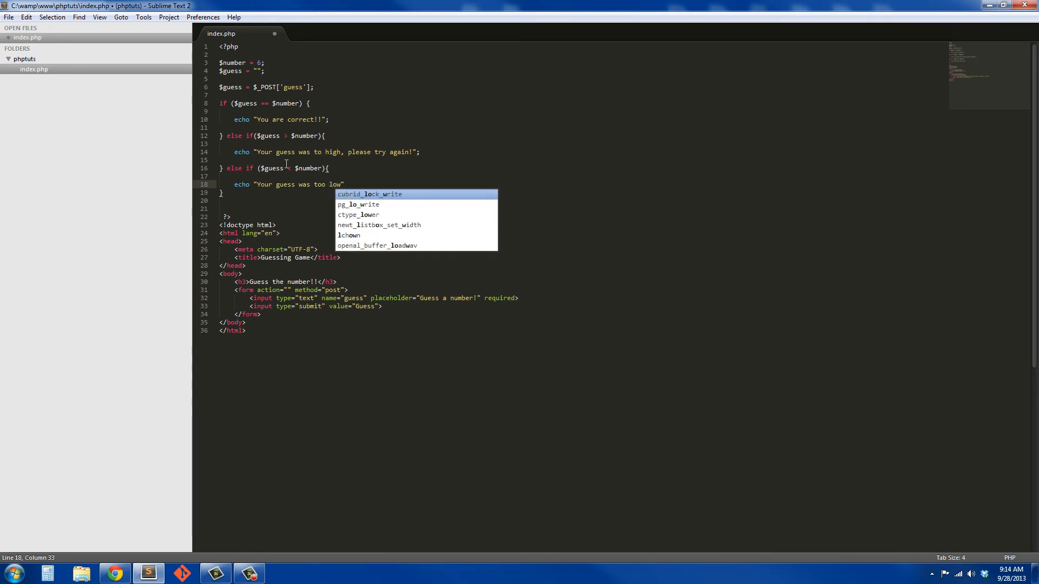
pyautogui.write(', please try again!')
pyautogui.click(321, 152)
pyautogui.write('o')
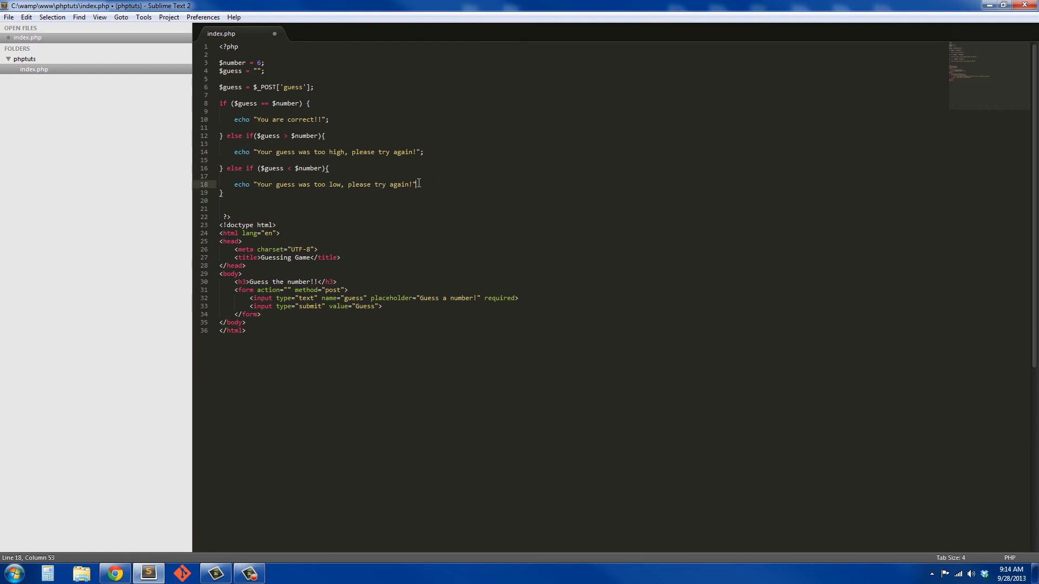
pyautogui.write(';')
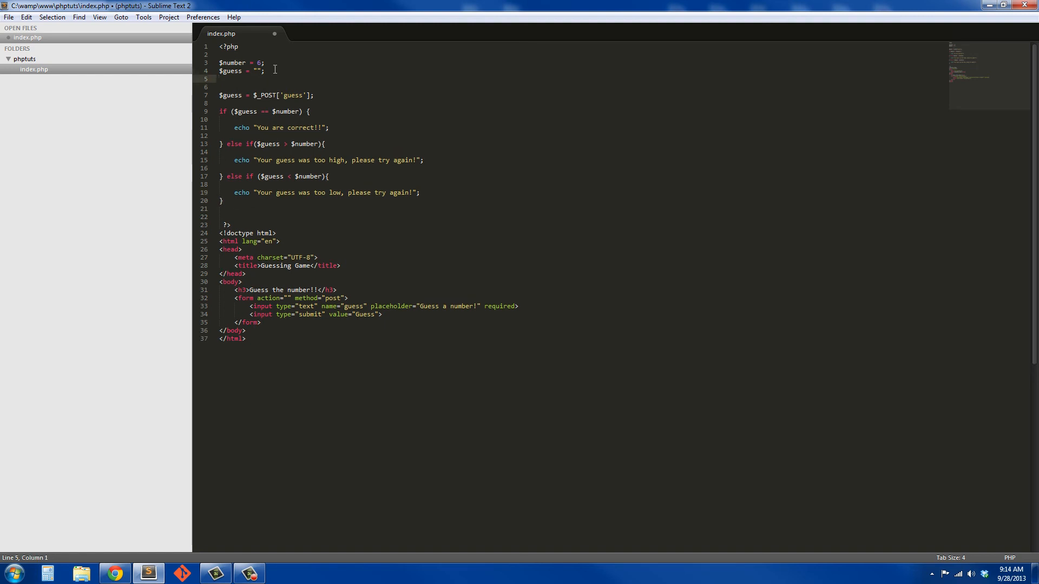
# Step: Declare $answer = ""; and assign branch messages to $answer instead of echoing
pyautogui.write('$answer')
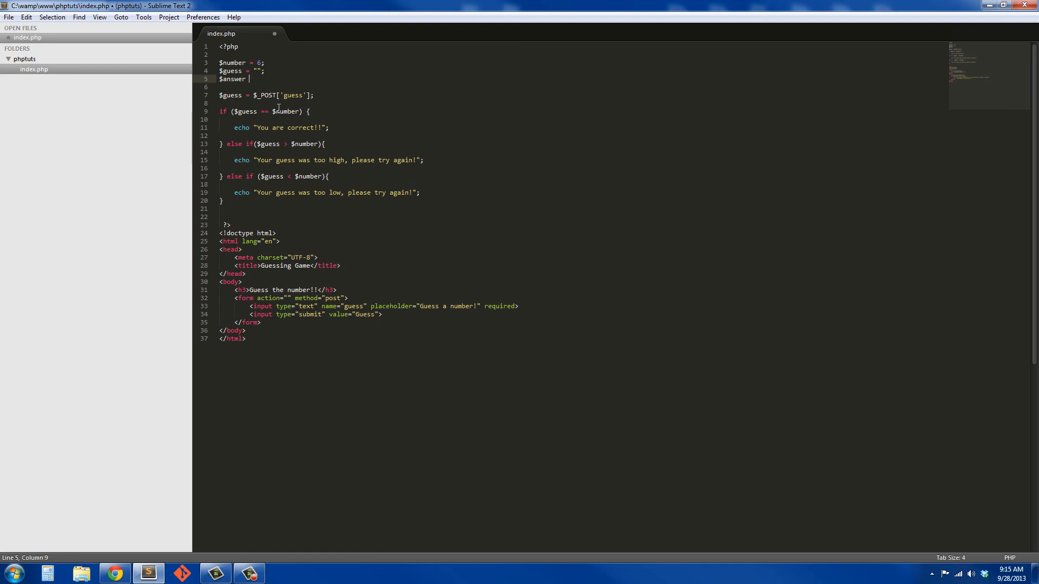
pyautogui.write('=')
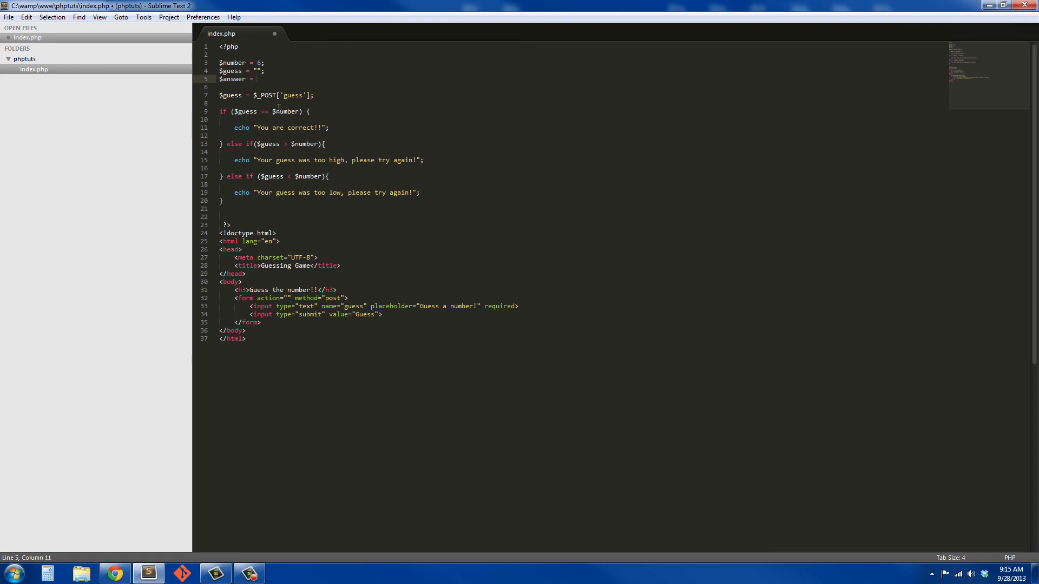
pyautogui.write('"";')
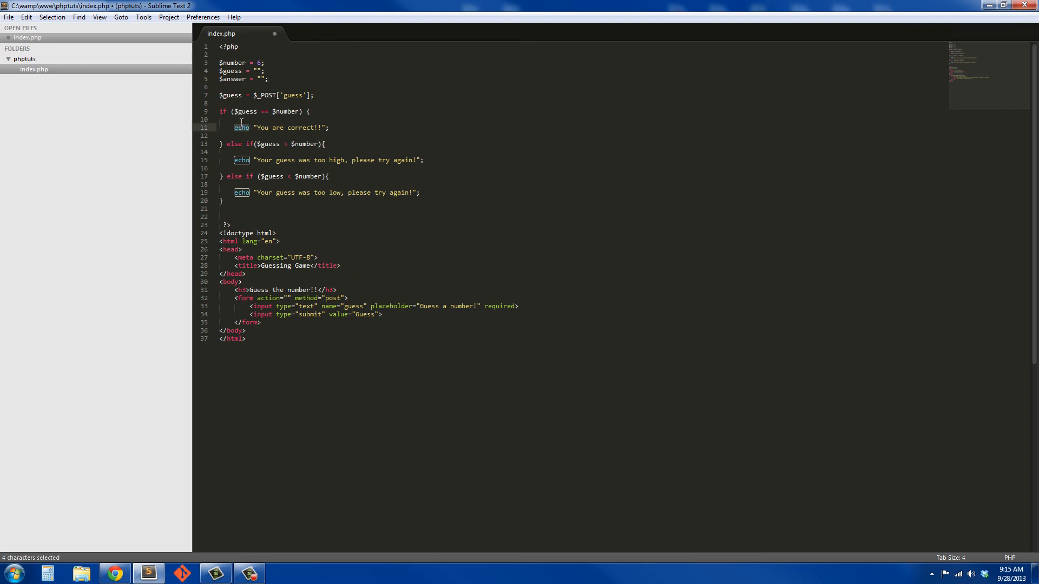
pyautogui.write('an')
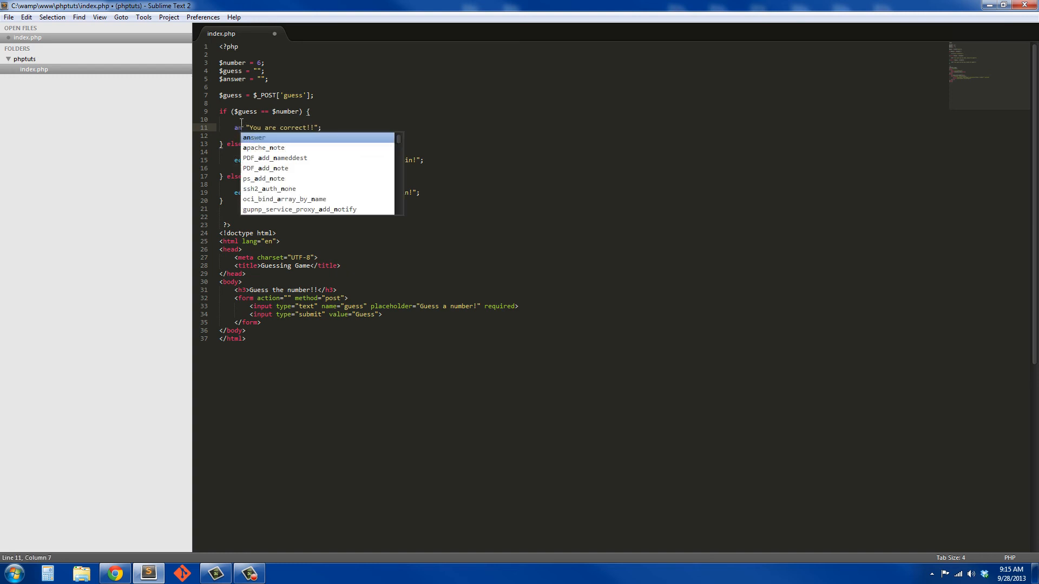
pyautogui.press('Escape')
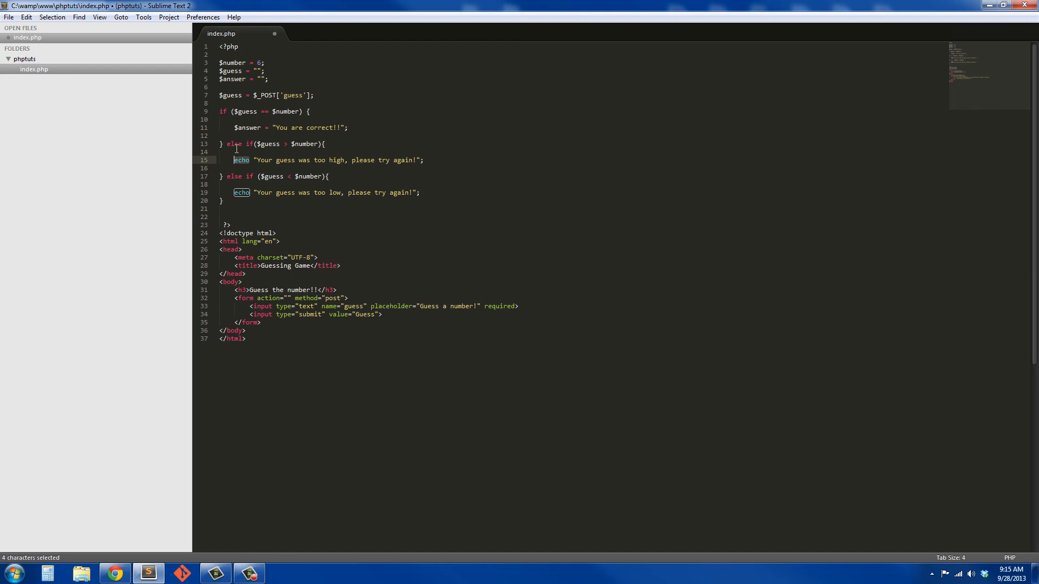
pyautogui.write('$answer =')
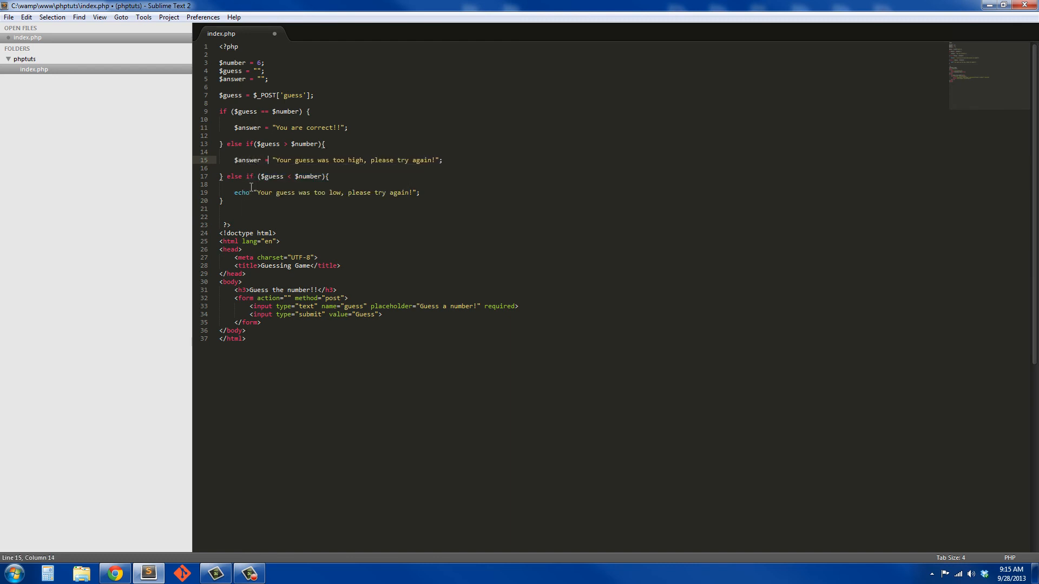
pyautogui.doubleClick(242, 192)
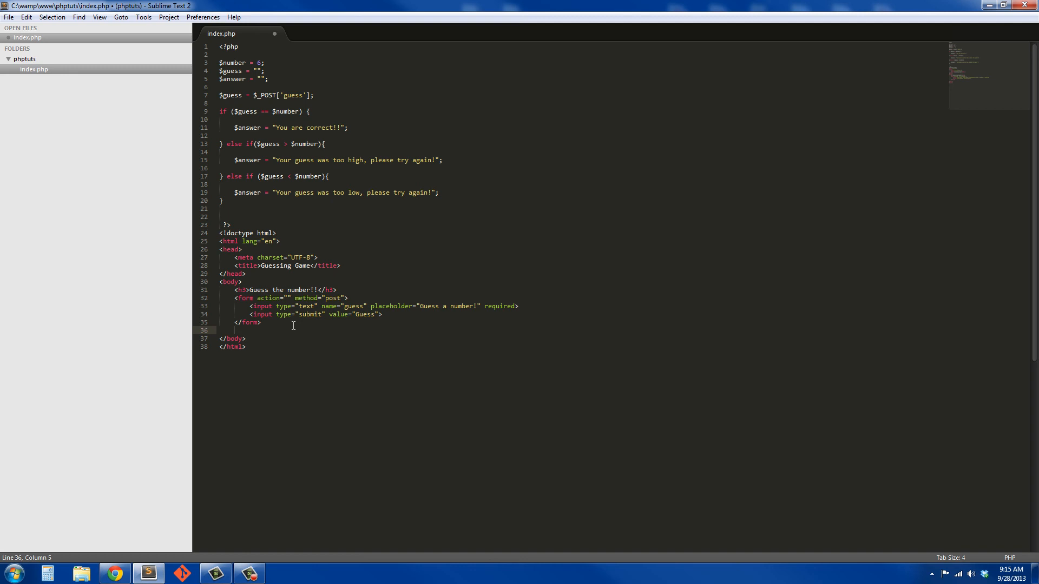
# Step: Echo $answer in a paragraph after the closing form tag and save index.php
pyautogui.write('p><?php echo $ ?></p>')
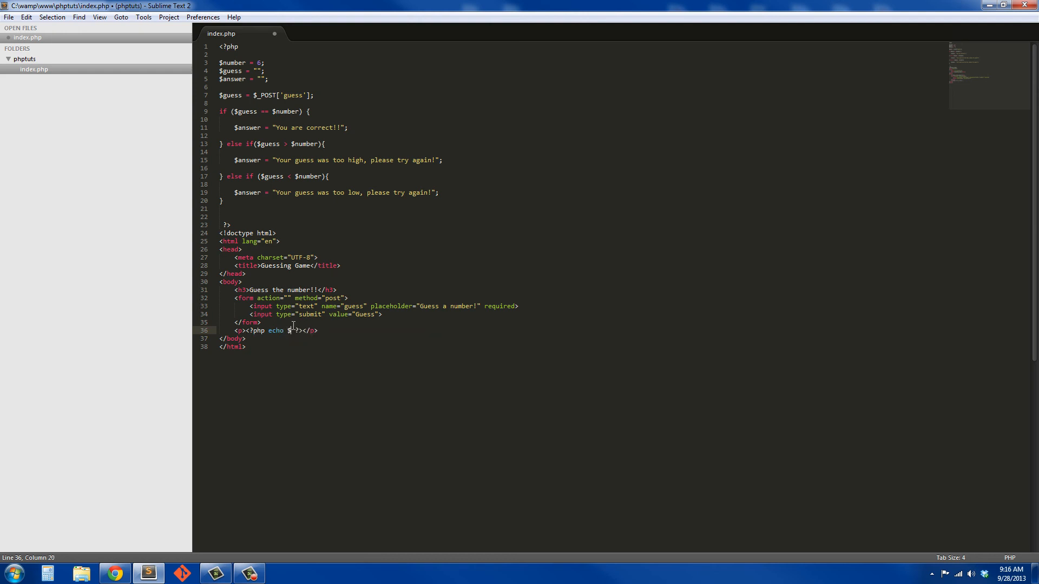
pyautogui.write('answer;')
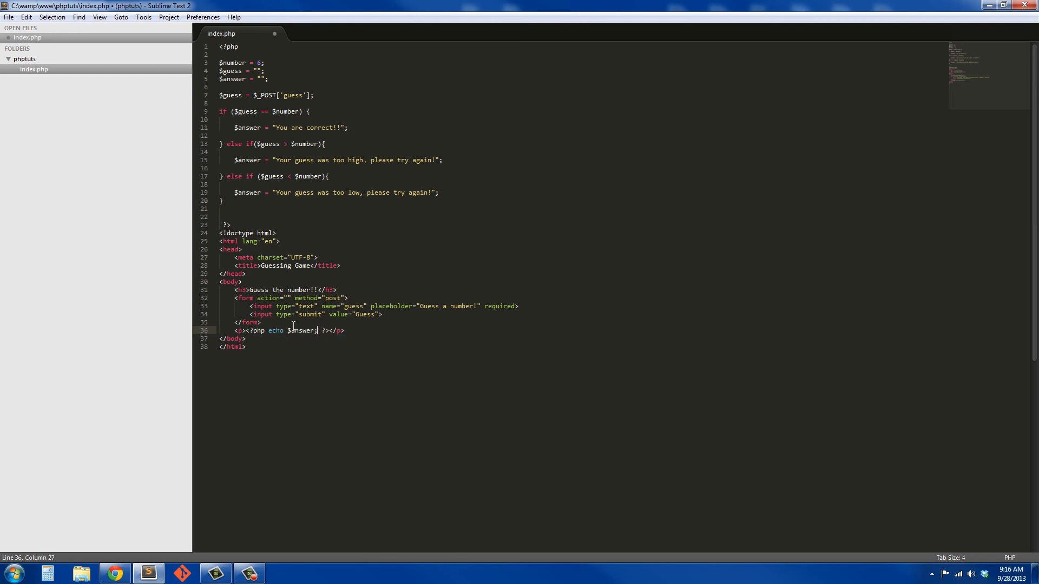
pyautogui.press('ctrl+s')
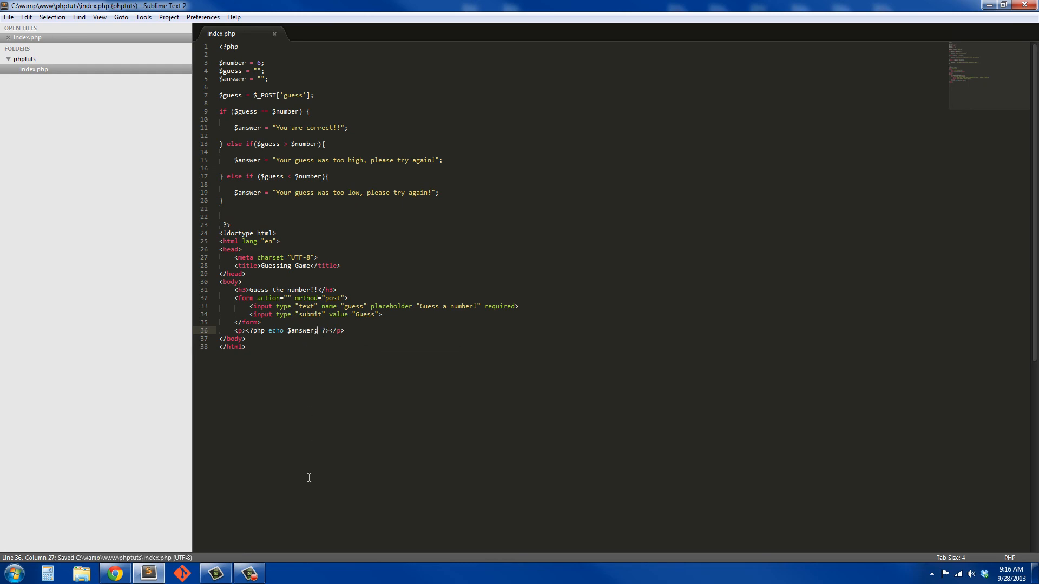
# Step: Submit a guess in Chrome and see the too-low message below the form
pyautogui.click(114, 573)
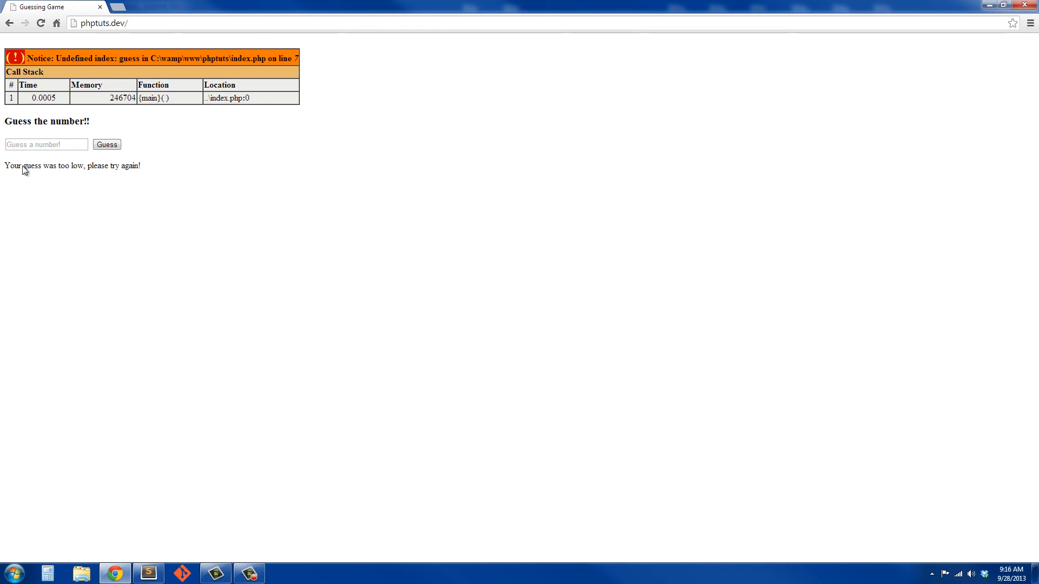
pyautogui.click(47, 144)
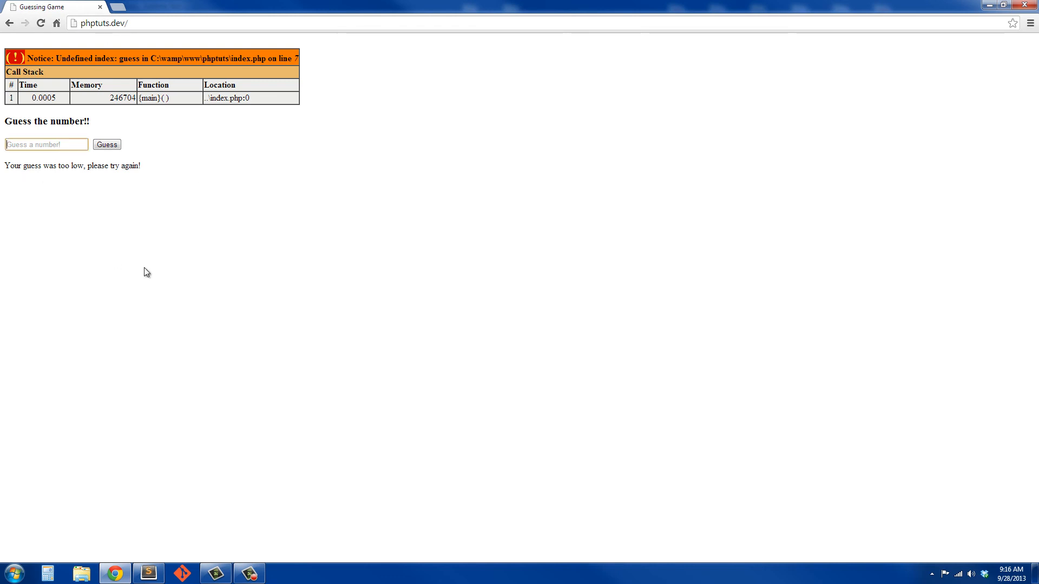
pyautogui.click(47, 144)
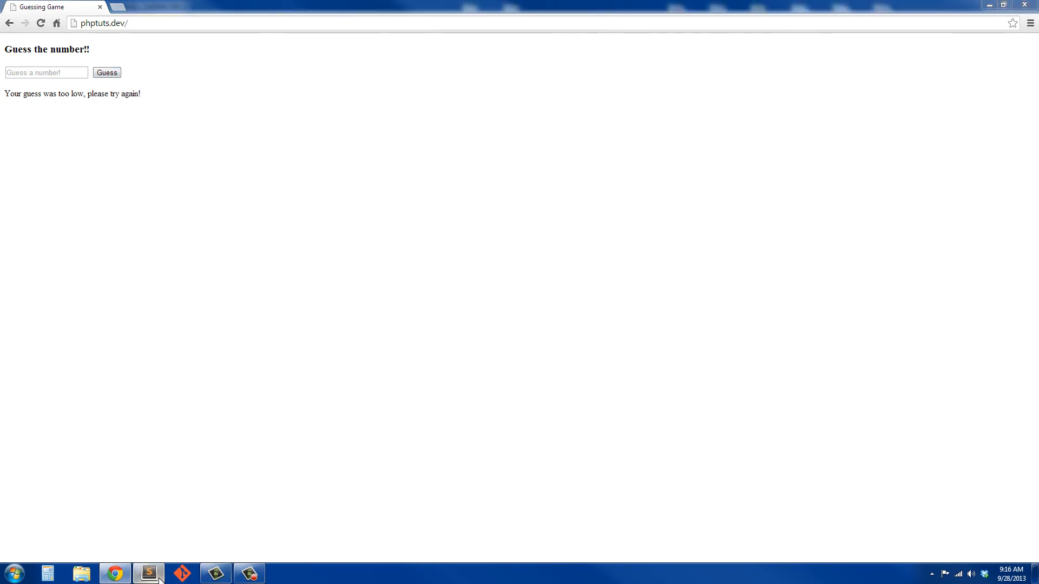
# Step: Add error_reporting(0); at the top of the PHP block and save index.php
pyautogui.click(148, 573)
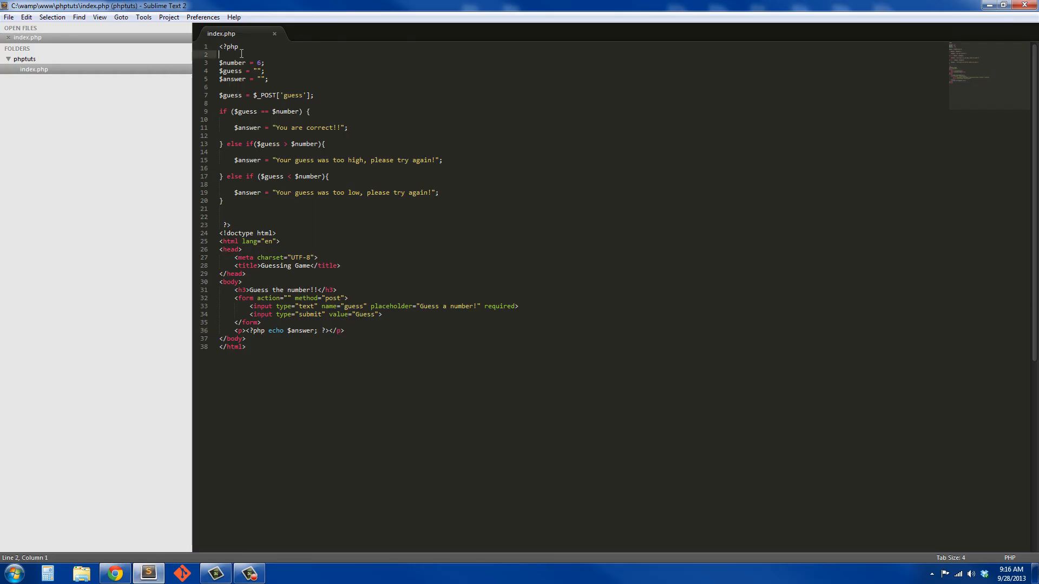
pyautogui.write('error_reporting(')
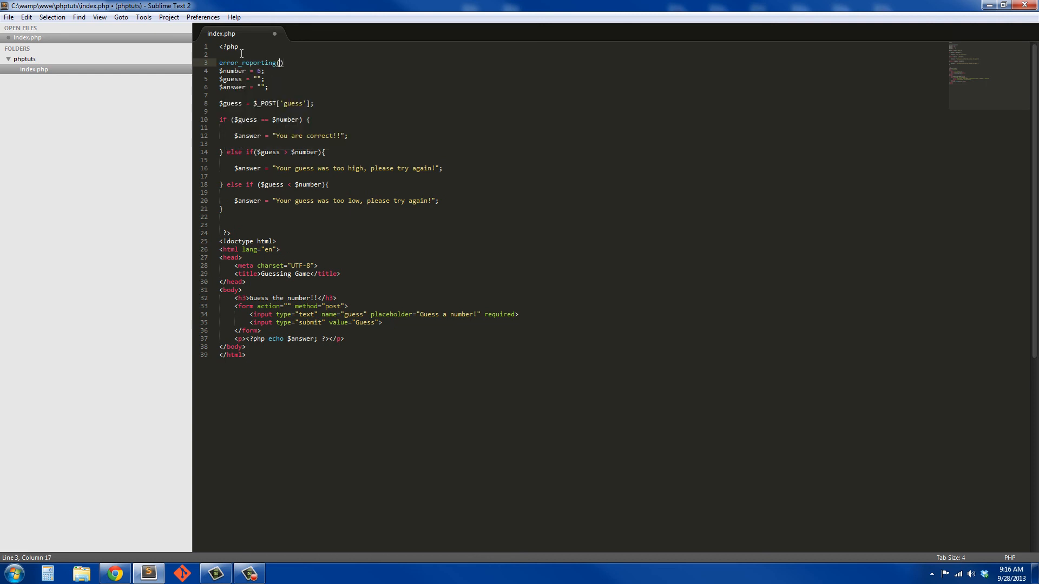
pyautogui.write('fals')
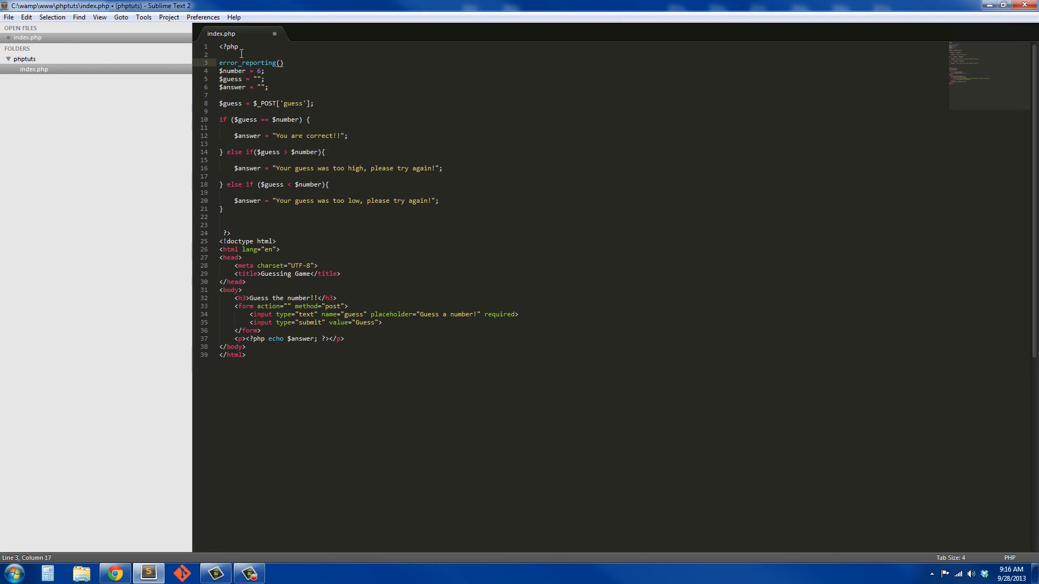
pyautogui.write('0')
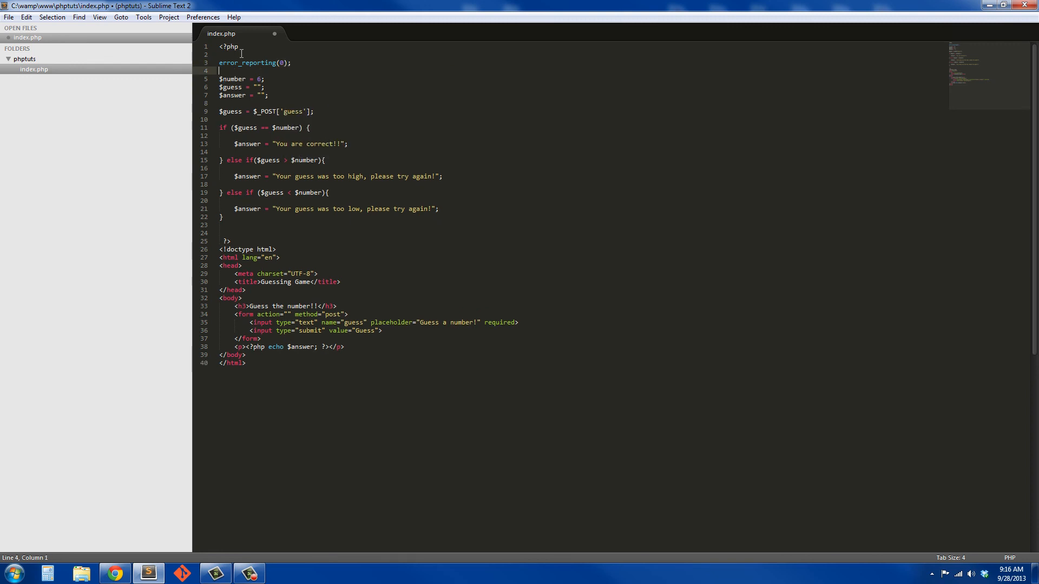
pyautogui.press('ctrl+s')
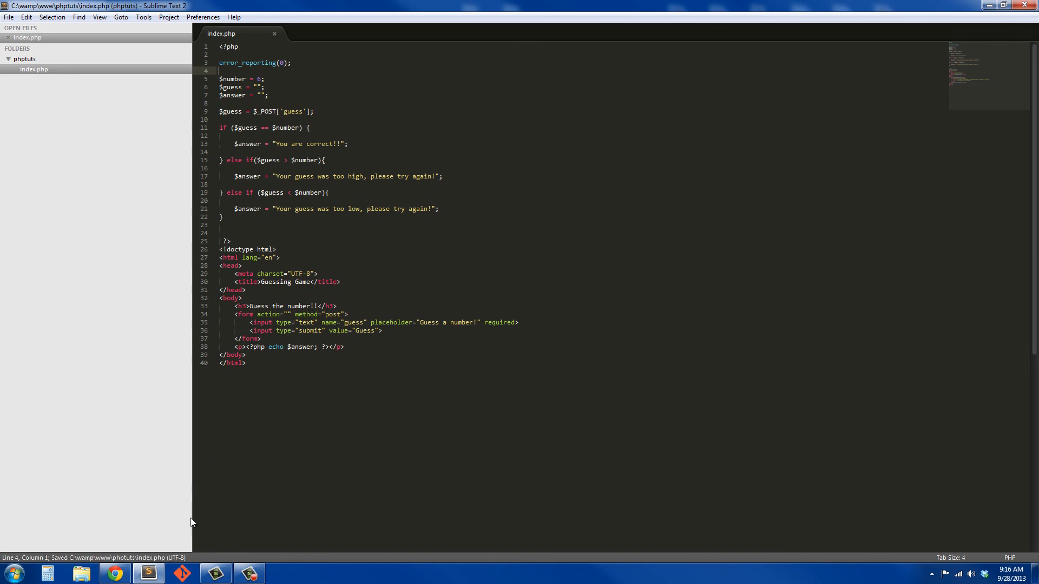
# Step: Retest guesses in Chrome through too high to 'You are correct!!', then return to the editor
pyautogui.click(114, 573)
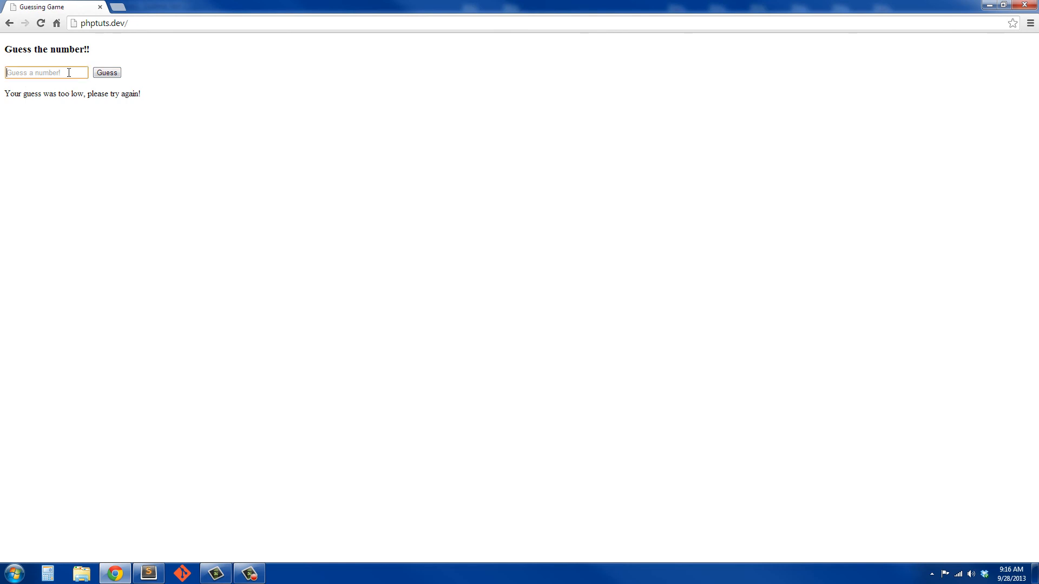
pyautogui.click(106, 72)
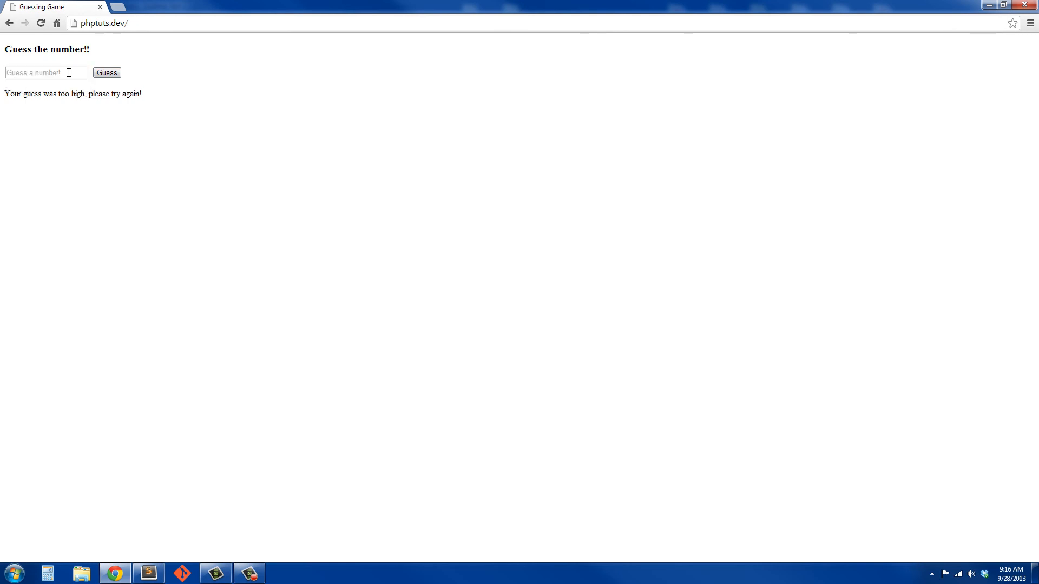
pyautogui.click(46, 72)
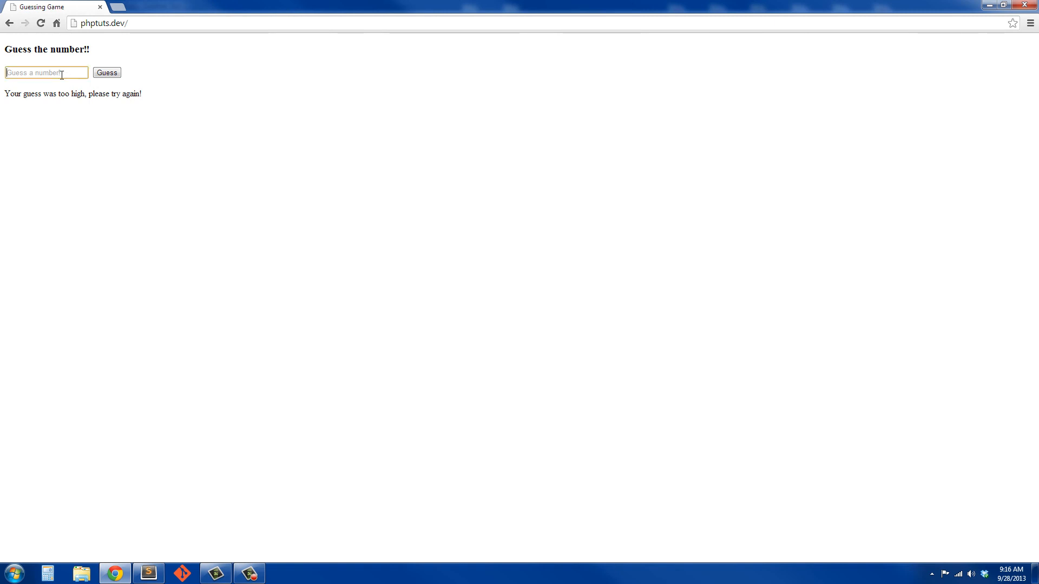
pyautogui.click(107, 72)
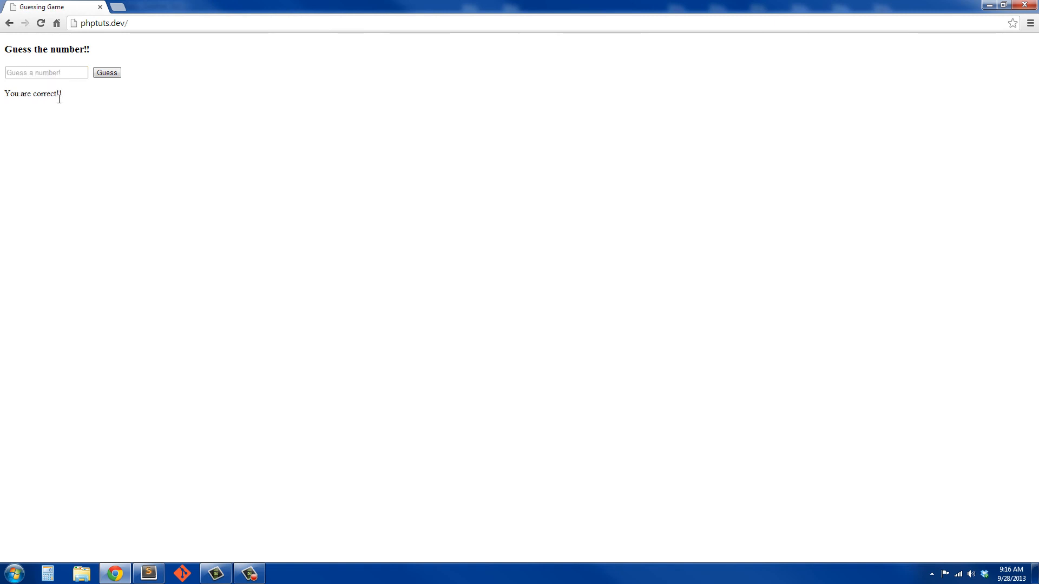
pyautogui.click(148, 572)
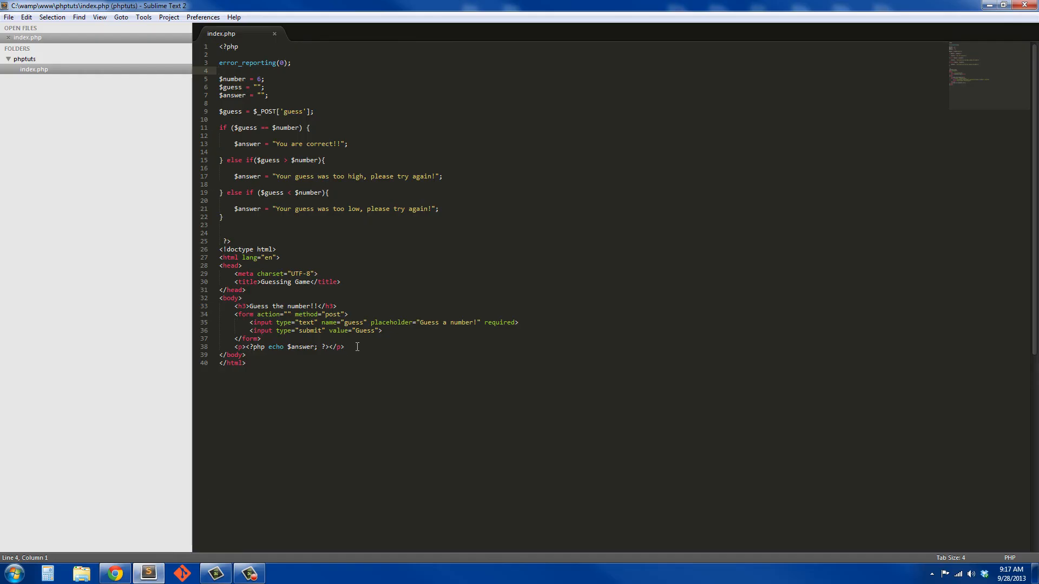
pyautogui.moveTo(222, 127)
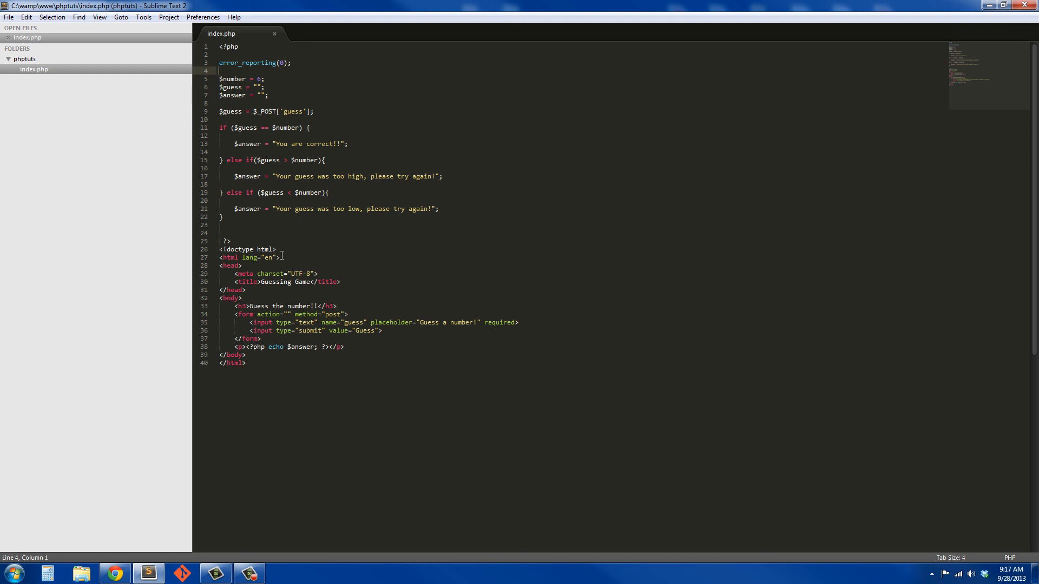
pyautogui.doubleClick(261, 322)
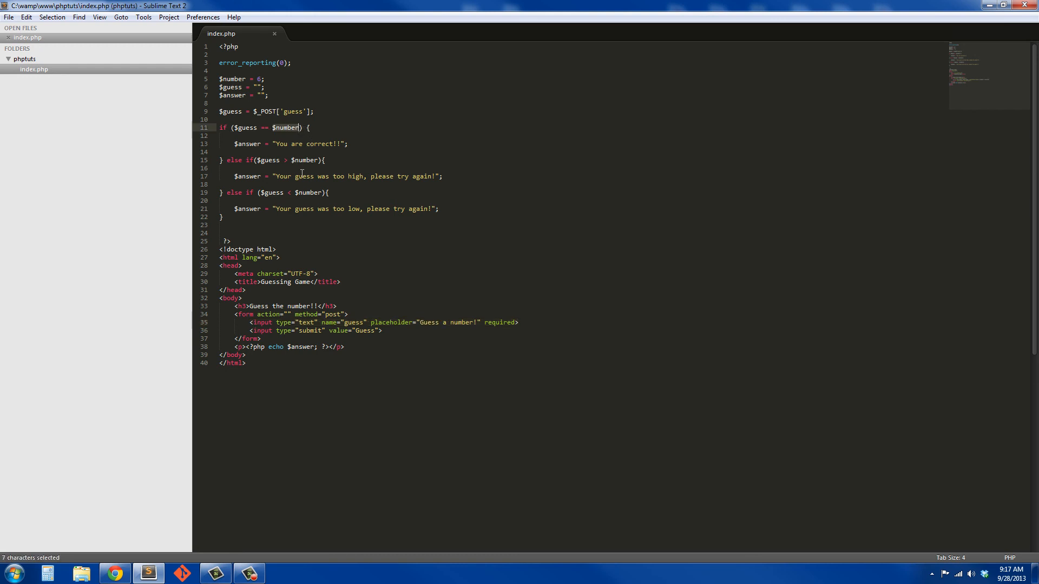
pyautogui.moveTo(450, 262)
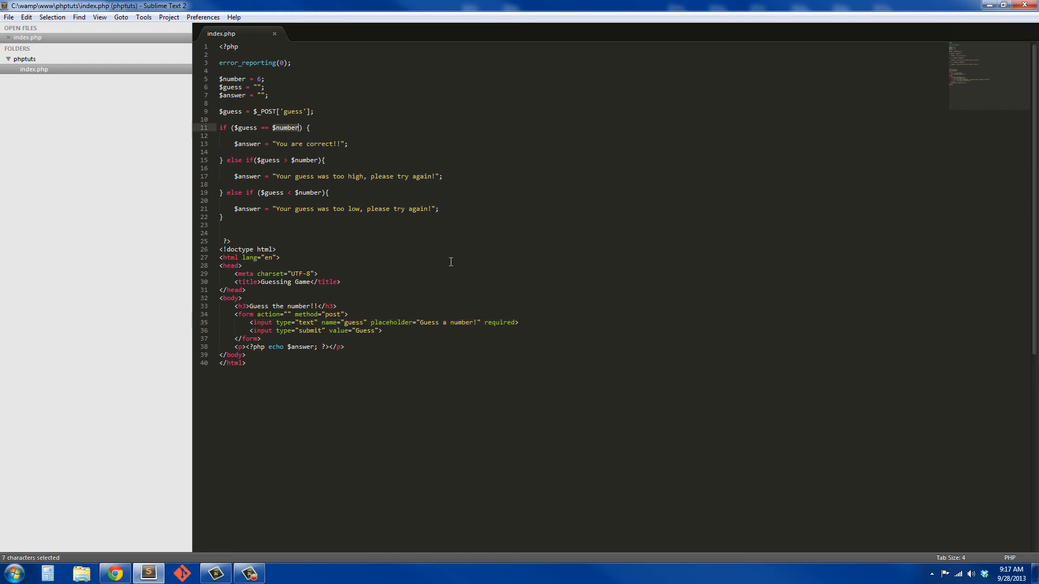